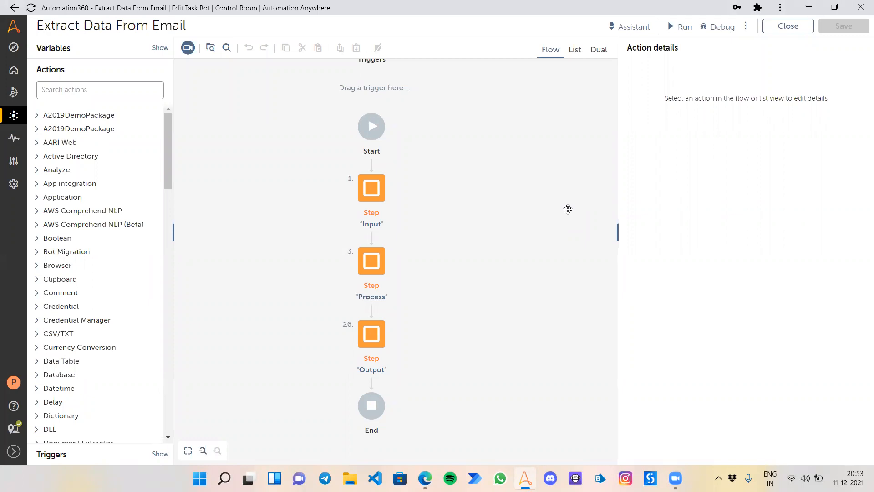
{"action": "mouse_move", "coordinate": [490, 332]}
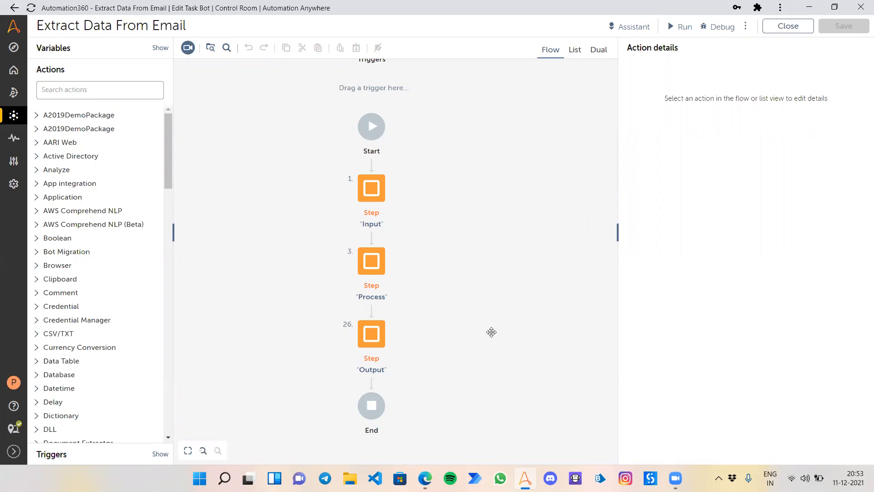
Step: In Gmail, select the [Message] invoice emails to mark unread and dismiss the Edge notice
{"action": "left_click", "coordinate": [426, 478]}
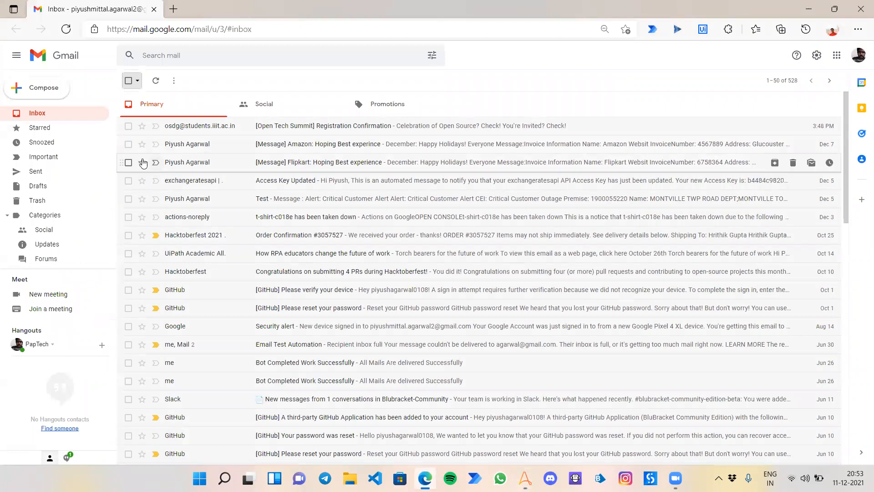
{"action": "left_click", "coordinate": [128, 144]}
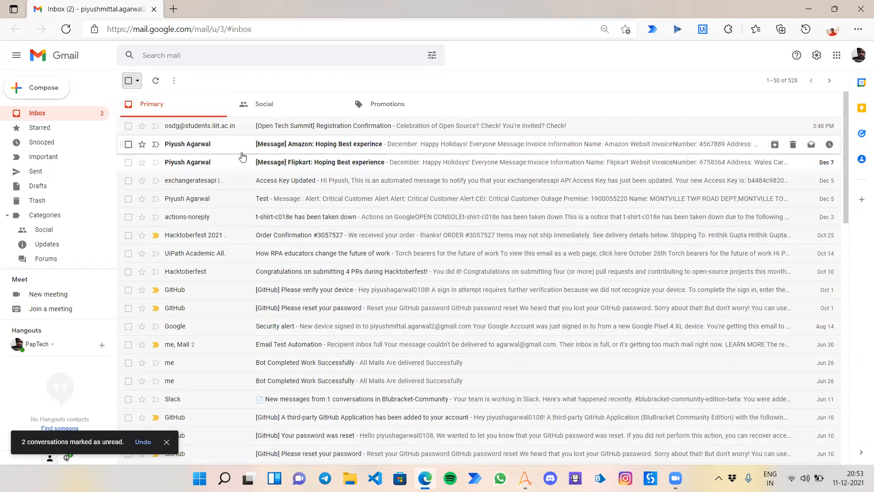
{"action": "mouse_move", "coordinate": [241, 152]}
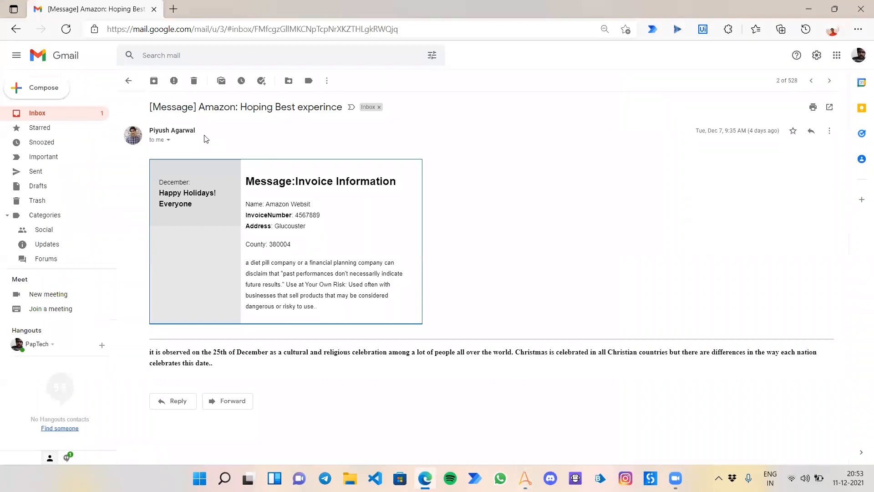
{"action": "mouse_move", "coordinate": [274, 151]}
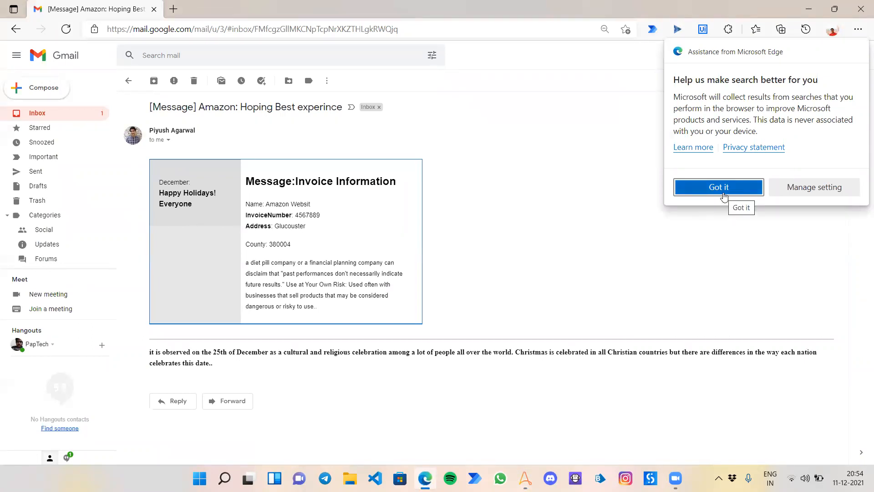
{"action": "left_click", "coordinate": [718, 187]}
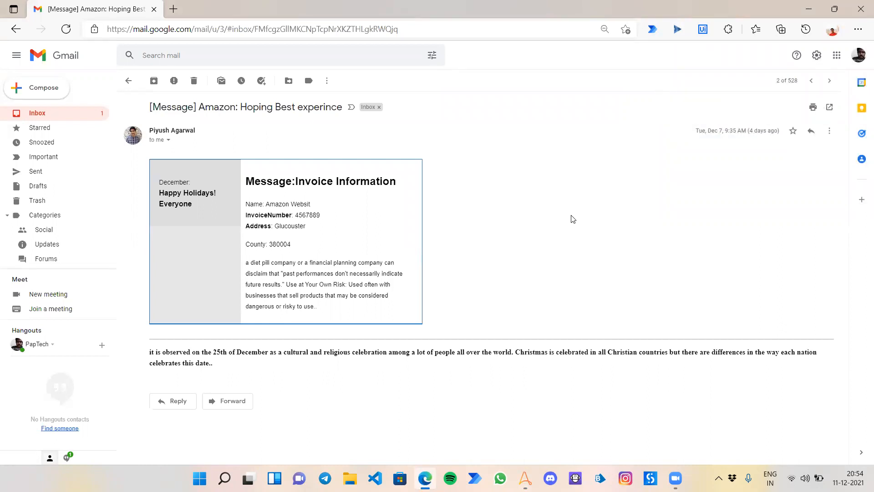
{"action": "mouse_move", "coordinate": [556, 236]}
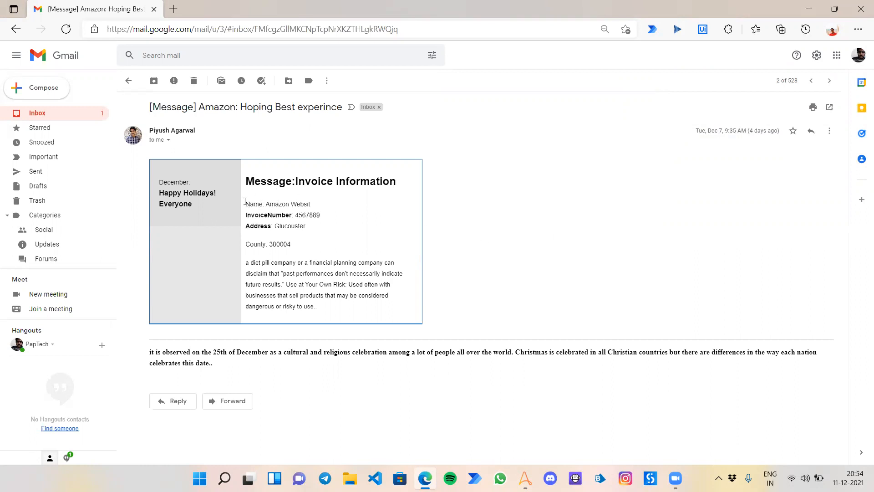
Step: Highlight the Amazon invoice's name, invoice number and address lines, then mark the email unread again
{"action": "double_click", "coordinate": [252, 203]}
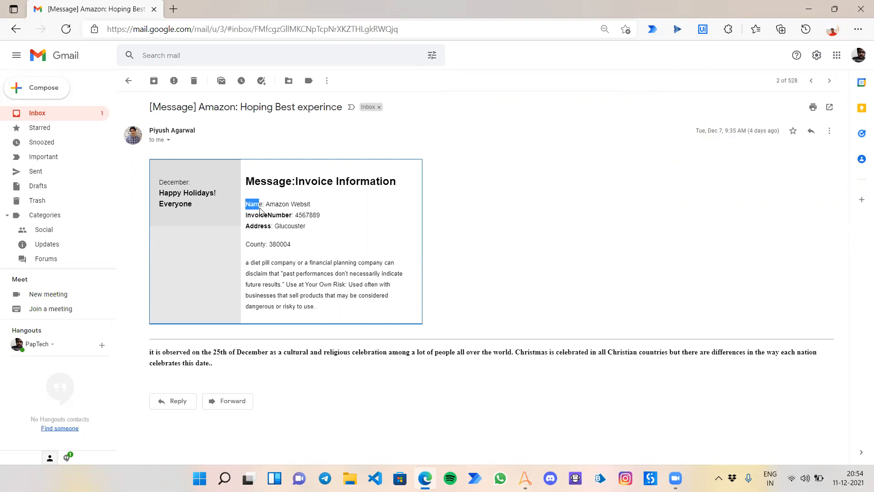
{"action": "left_click_drag", "start_coordinate": [245, 203], "coordinate": [292, 225]}
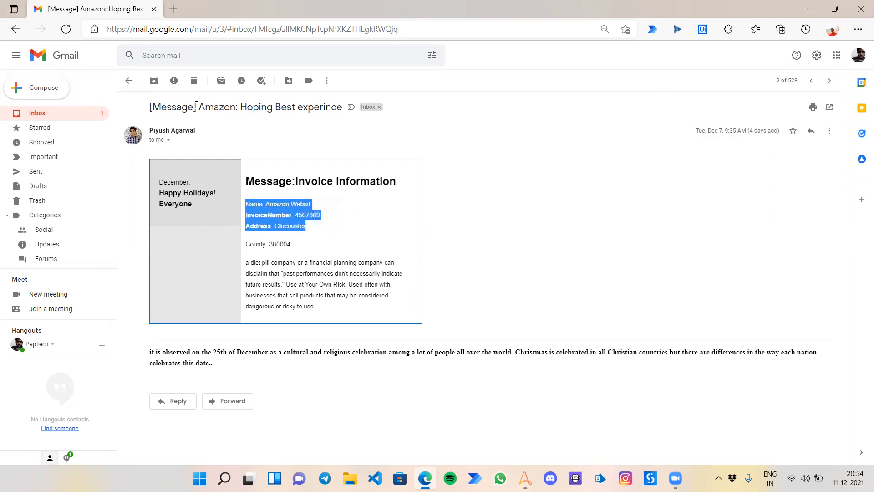
{"action": "double_click", "coordinate": [207, 106]}
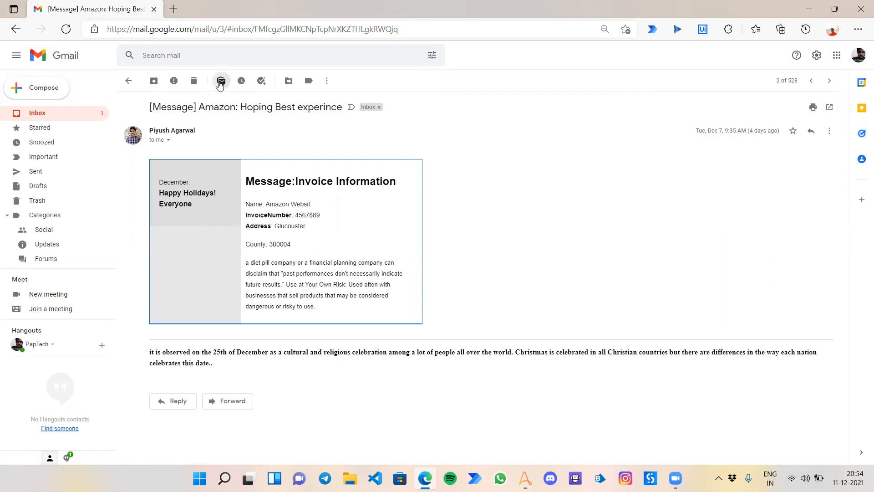
{"action": "left_click", "coordinate": [220, 81]}
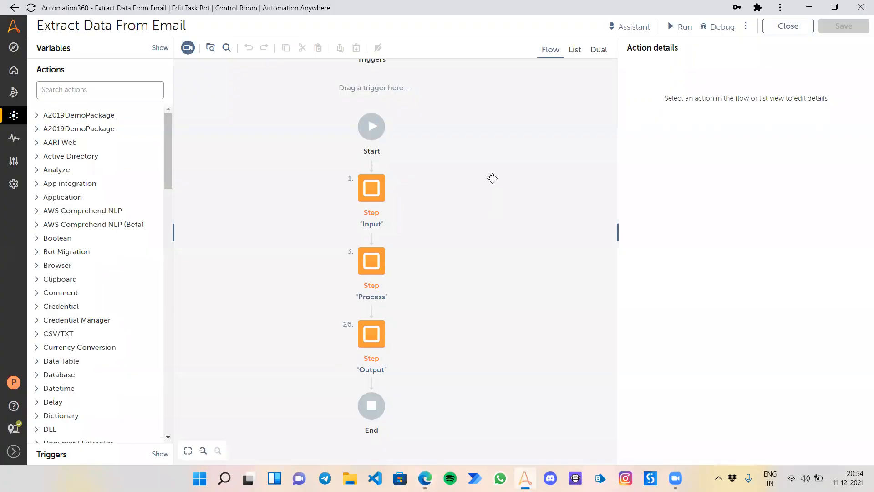
{"action": "mouse_move", "coordinate": [496, 171]}
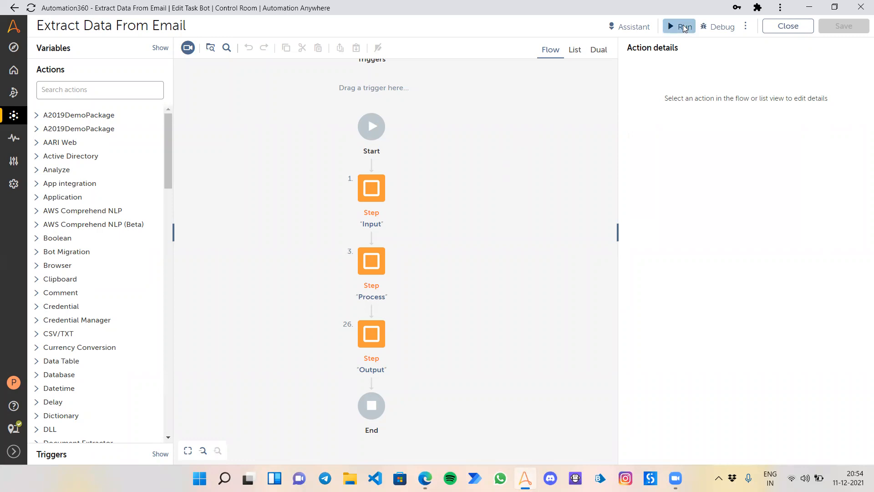
Step: Run the bot and dismiss the Amazon email contents and extracted details messages
{"action": "left_click", "coordinate": [679, 27]}
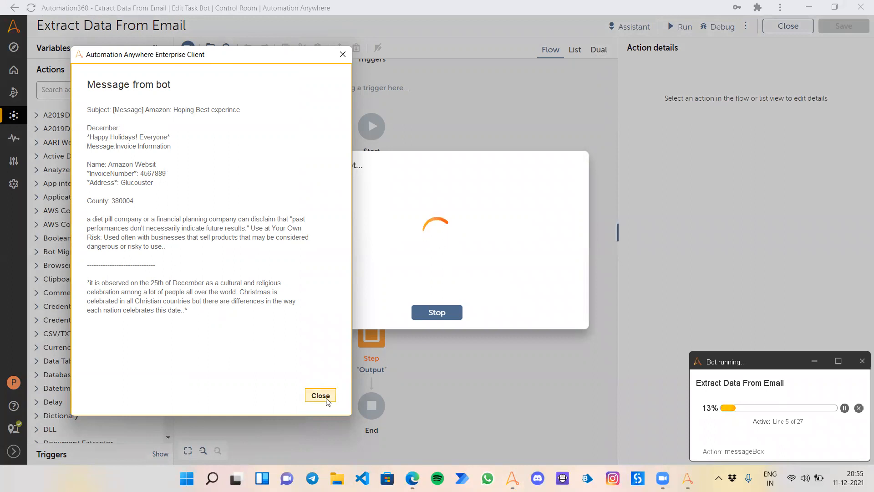
{"action": "left_click", "coordinate": [319, 395]}
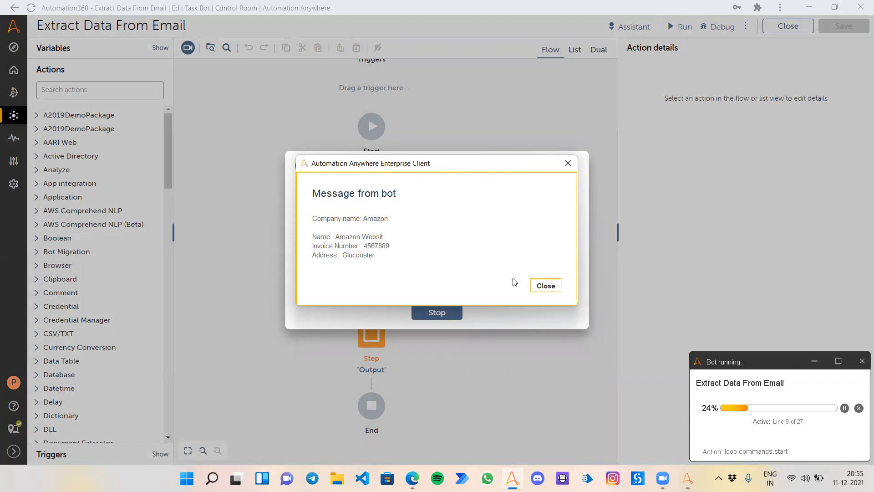
{"action": "left_click", "coordinate": [544, 285]}
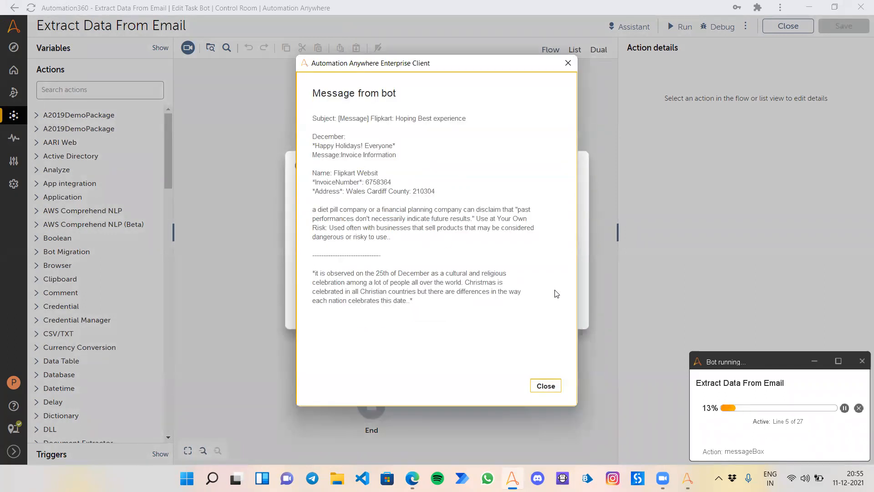
{"action": "mouse_move", "coordinate": [378, 128]}
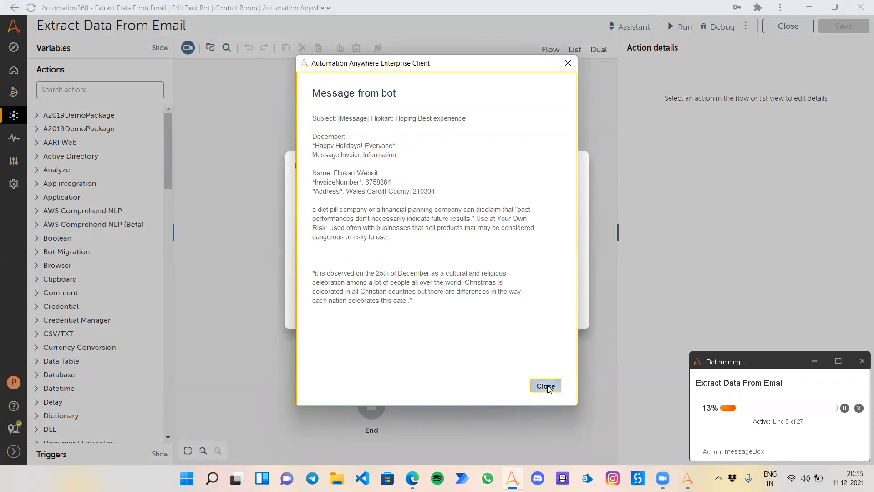
Step: Dismiss the Flipkart email contents and details messages and close the run-success notice
{"action": "left_click", "coordinate": [545, 386]}
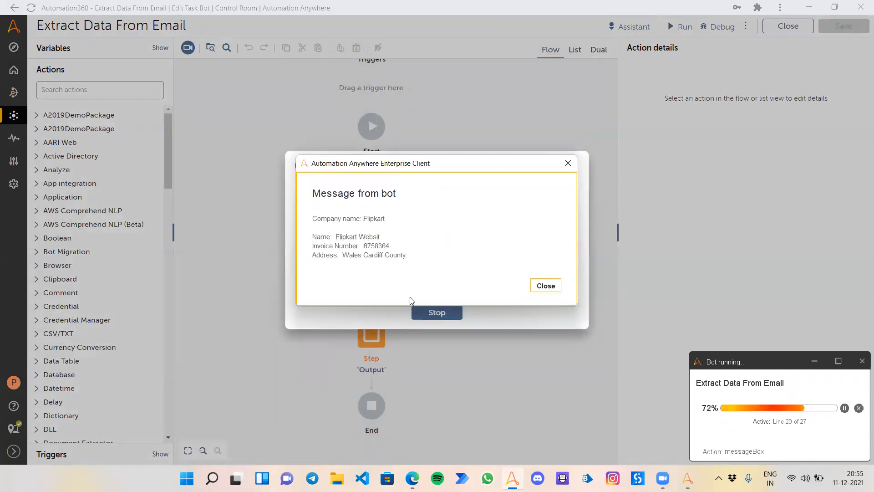
{"action": "left_click", "coordinate": [545, 285]}
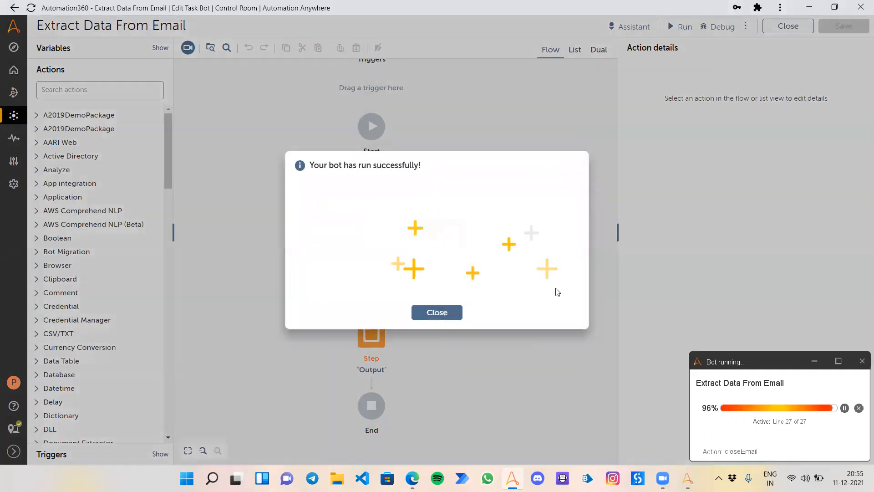
{"action": "left_click", "coordinate": [436, 312]}
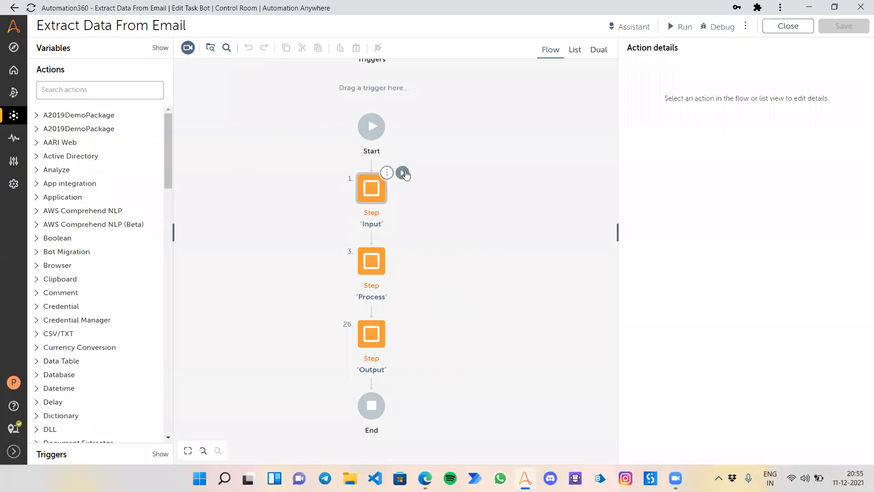
{"action": "mouse_move", "coordinate": [306, 217]}
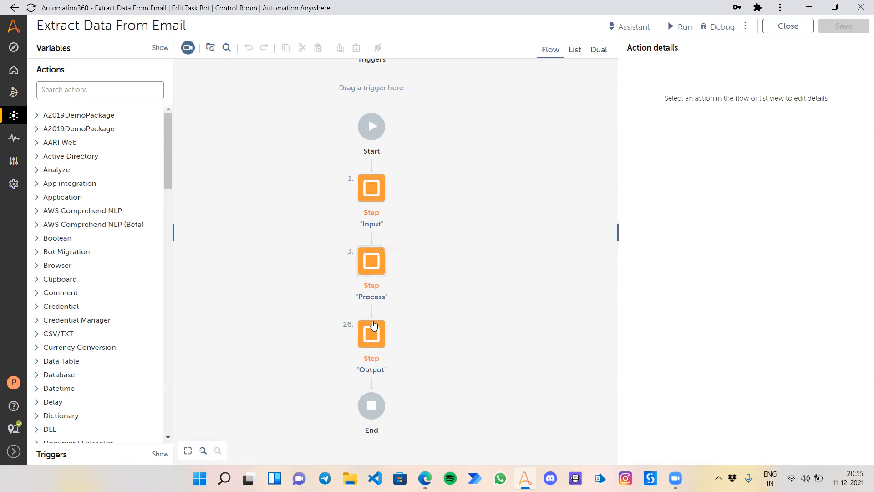
Step: Expand the Input step and show Email: Connect using IMAP to smtp.gmail.com, port 993
{"action": "left_click", "coordinate": [402, 173]}
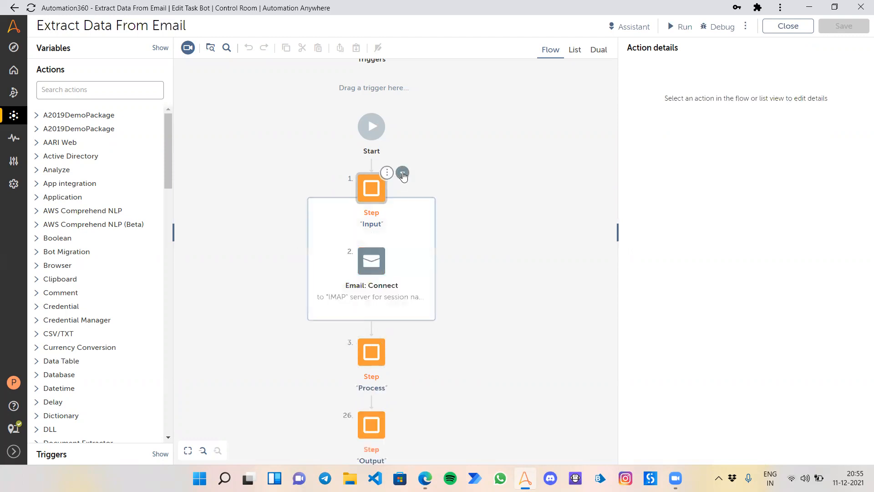
{"action": "mouse_move", "coordinate": [372, 260]}
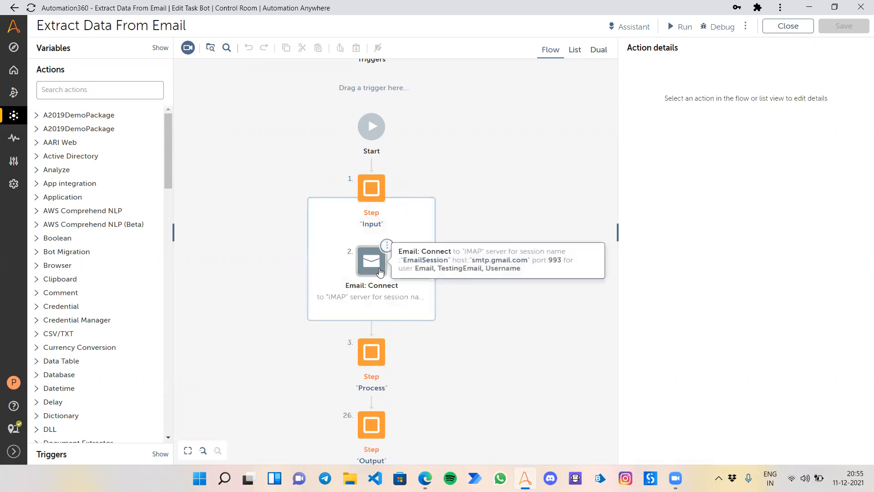
{"action": "left_click", "coordinate": [371, 261]}
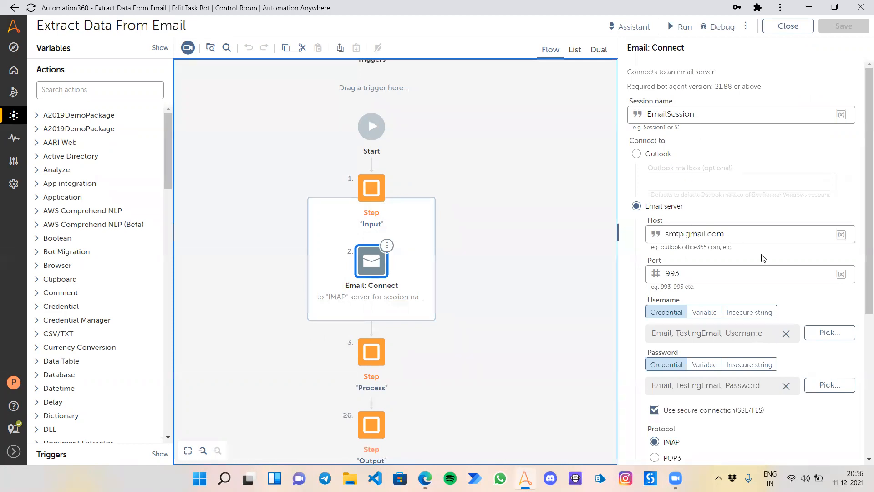
{"action": "double_click", "coordinate": [694, 234]}
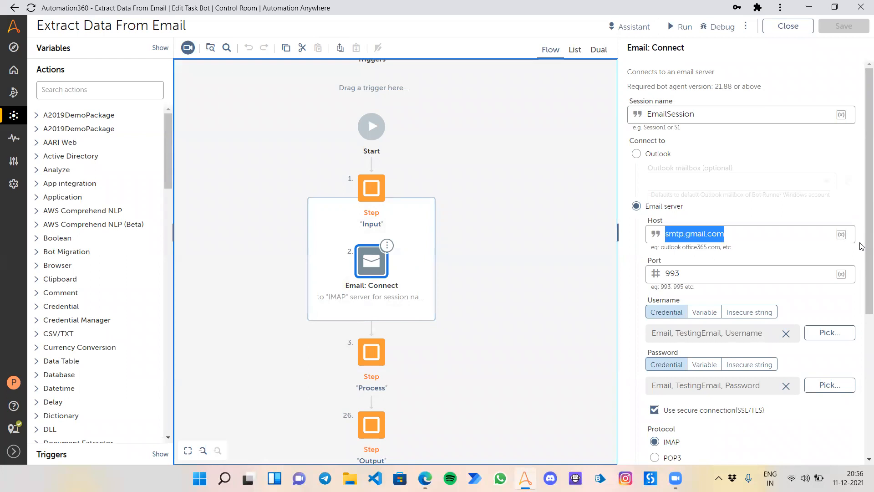
{"action": "scroll", "scroll_direction": "down", "scroll_amount": 3}
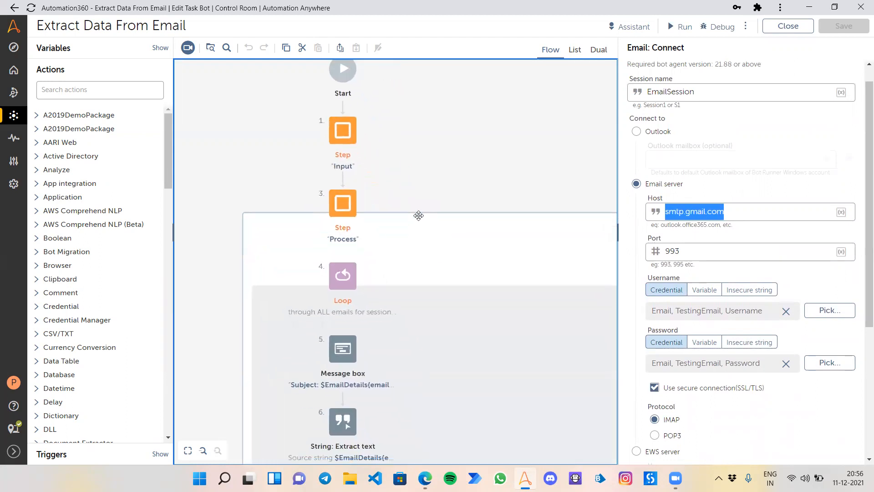
Step: Show the email Loop reading all Inbox emails with subject containing [Message], DateFilter, plain text
{"action": "scroll", "scroll_direction": "down", "scroll_amount": 3}
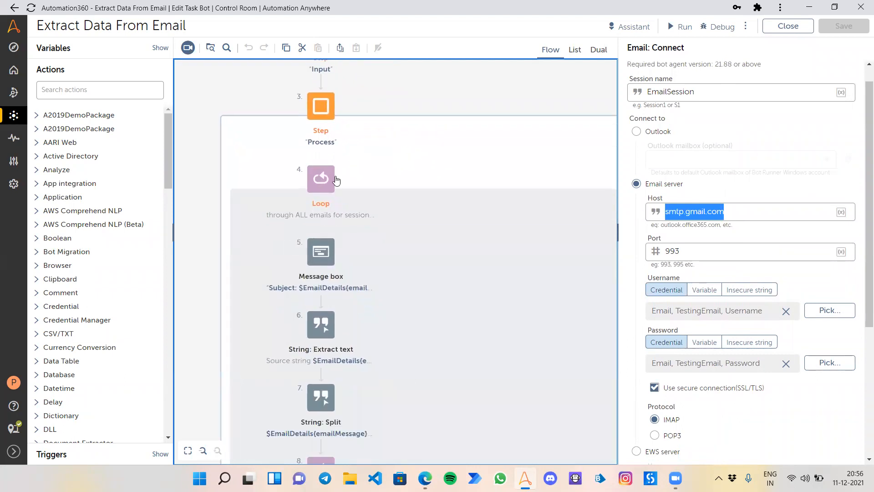
{"action": "left_click", "coordinate": [320, 178]}
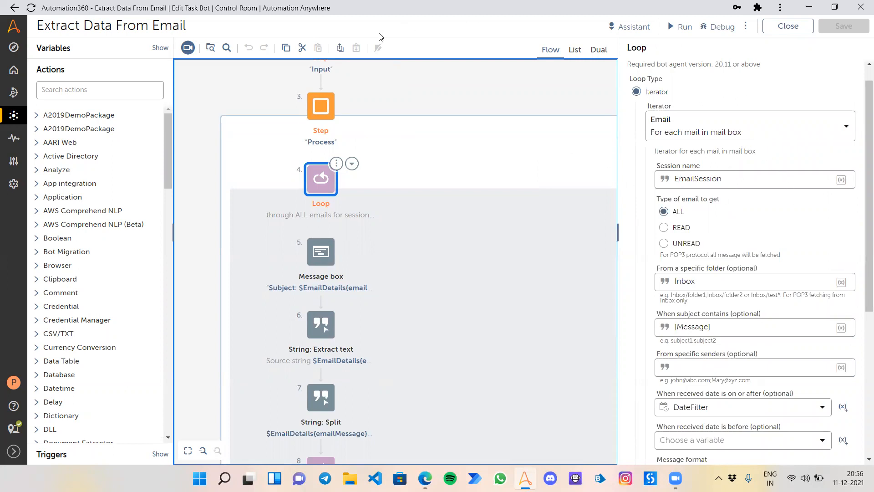
{"action": "scroll", "scroll_direction": "down", "scroll_amount": 3}
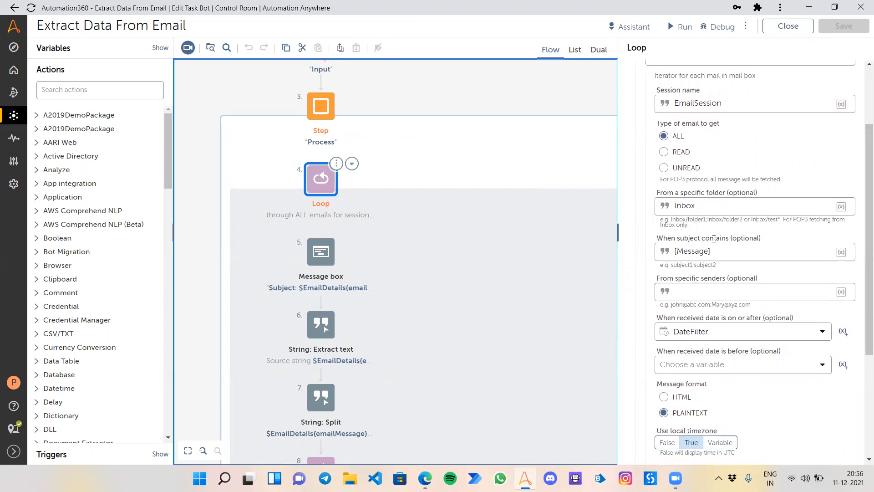
{"action": "mouse_move", "coordinate": [458, 438]}
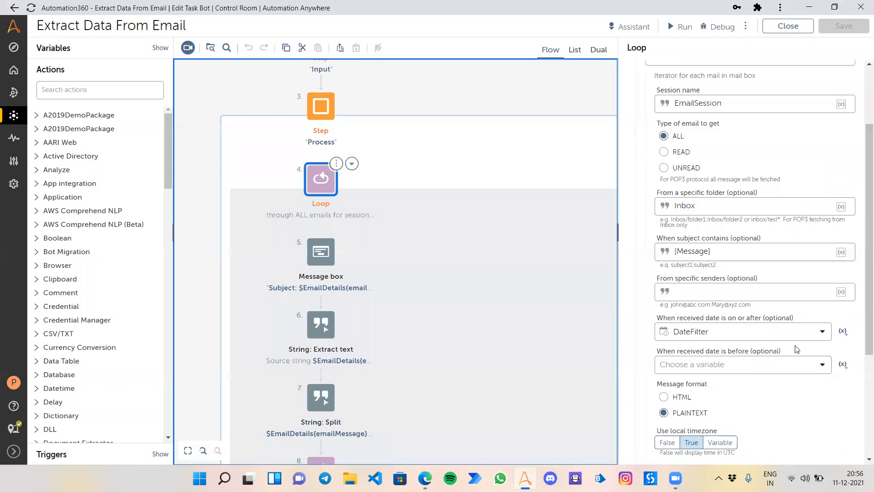
{"action": "mouse_move", "coordinate": [716, 344]}
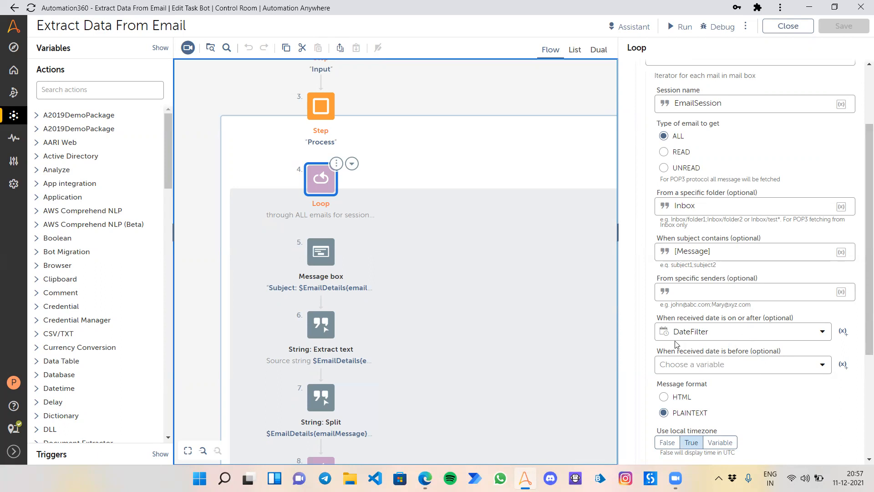
{"action": "mouse_move", "coordinate": [81, 64]}
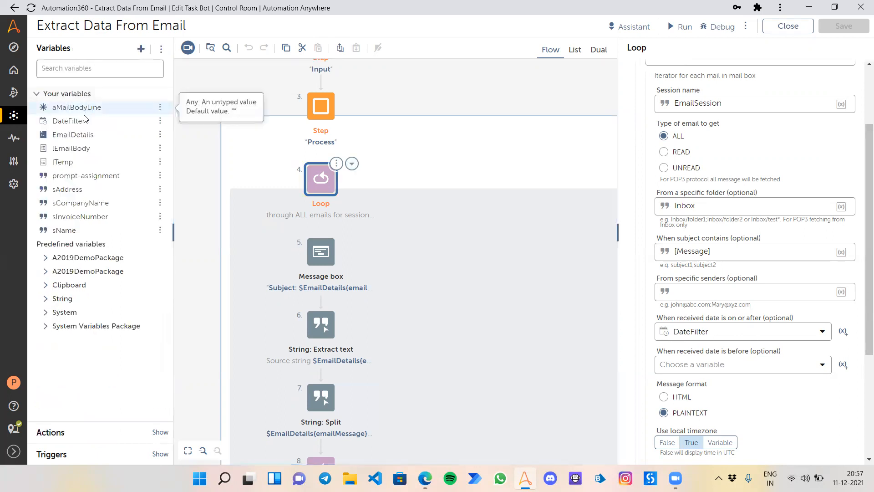
{"action": "mouse_move", "coordinate": [68, 120]}
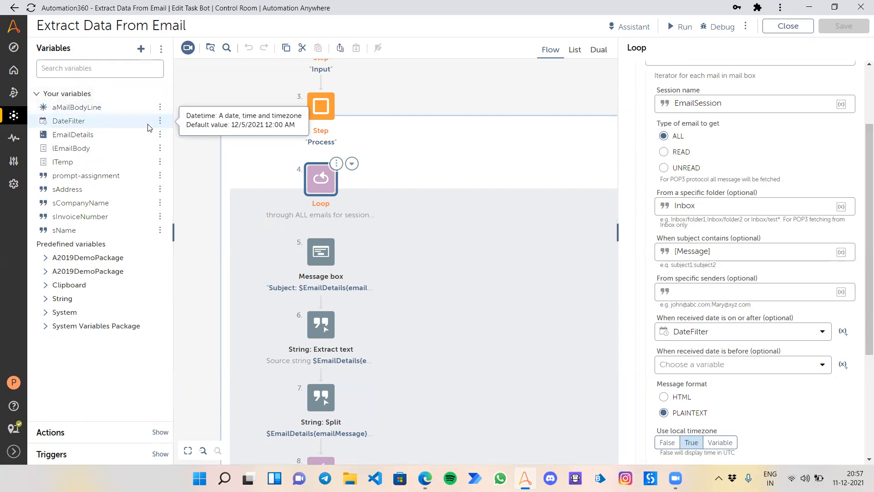
{"action": "left_click", "coordinate": [161, 121]}
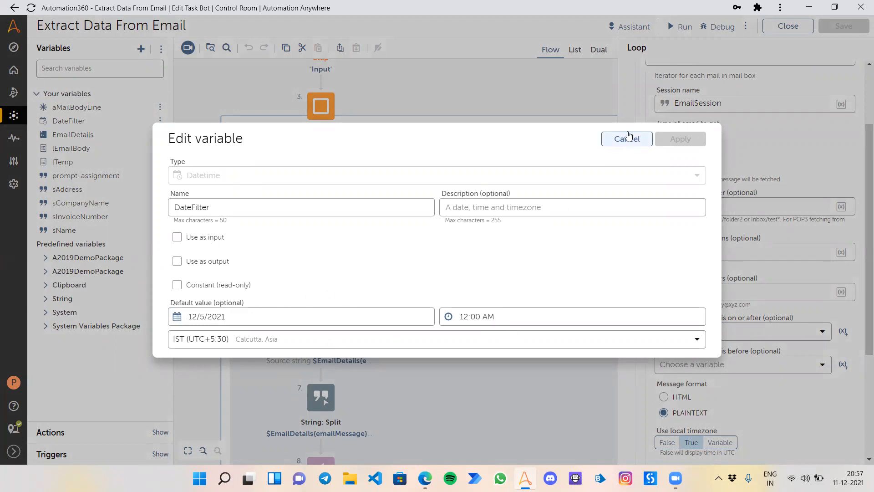
{"action": "left_click", "coordinate": [627, 138]}
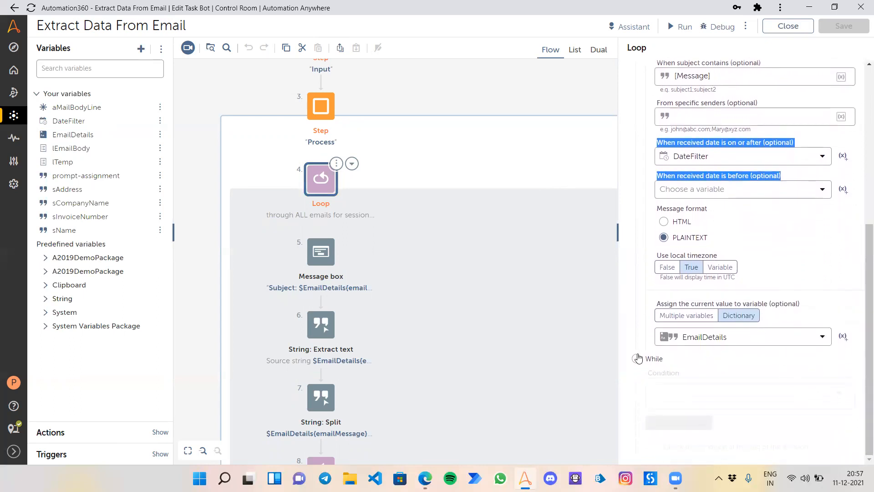
{"action": "mouse_move", "coordinate": [750, 348]}
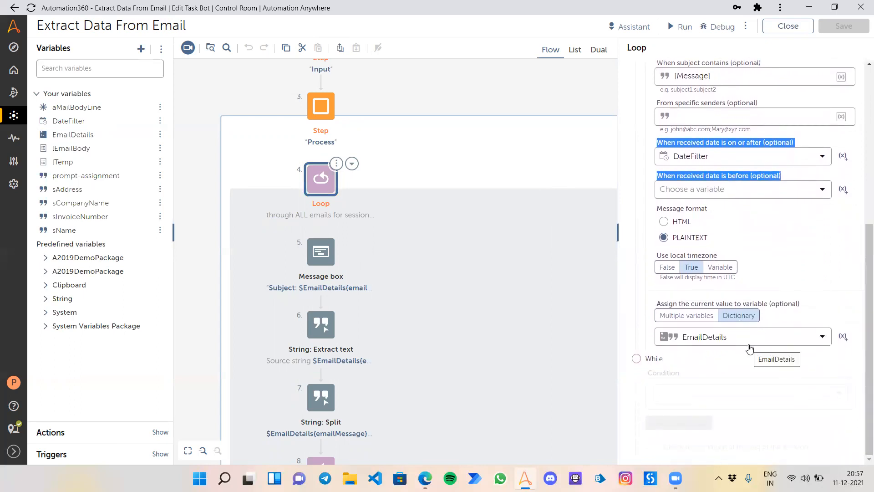
{"action": "mouse_move", "coordinate": [629, 231]}
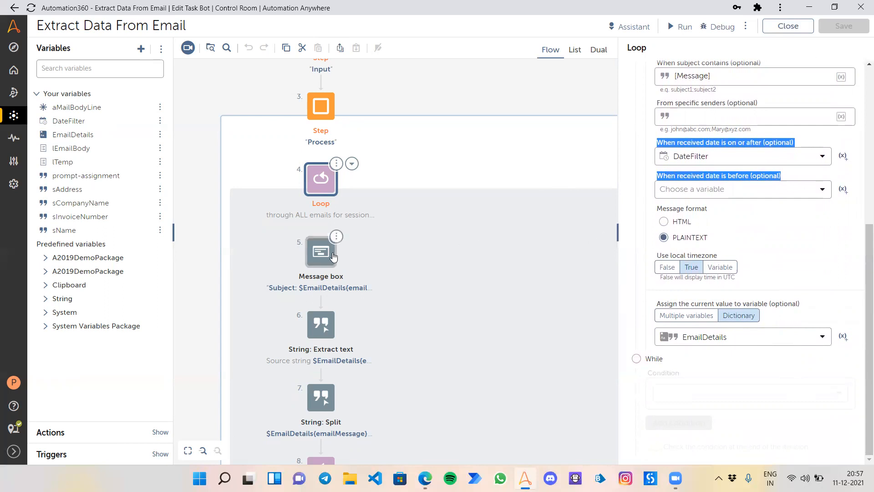
Step: Review the Message box and String: Extract text steps, then switch to the Gmail Amazon email
{"action": "left_click", "coordinate": [320, 251]}
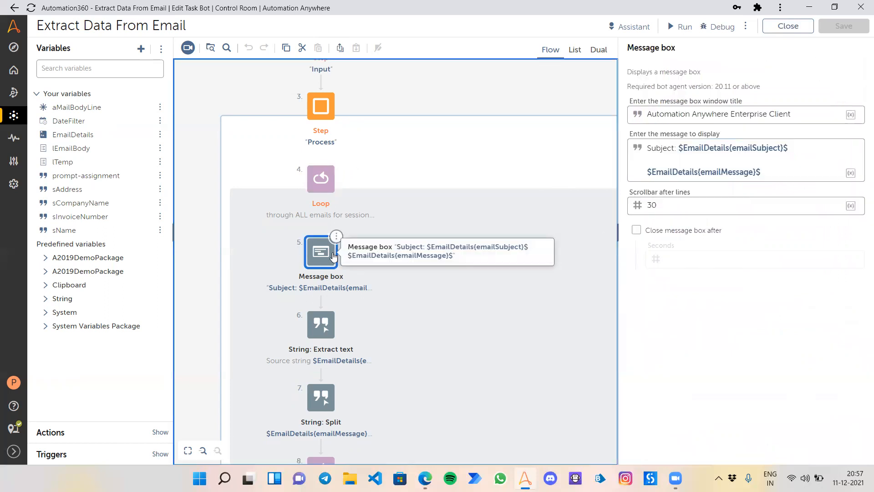
{"action": "mouse_move", "coordinate": [732, 184]}
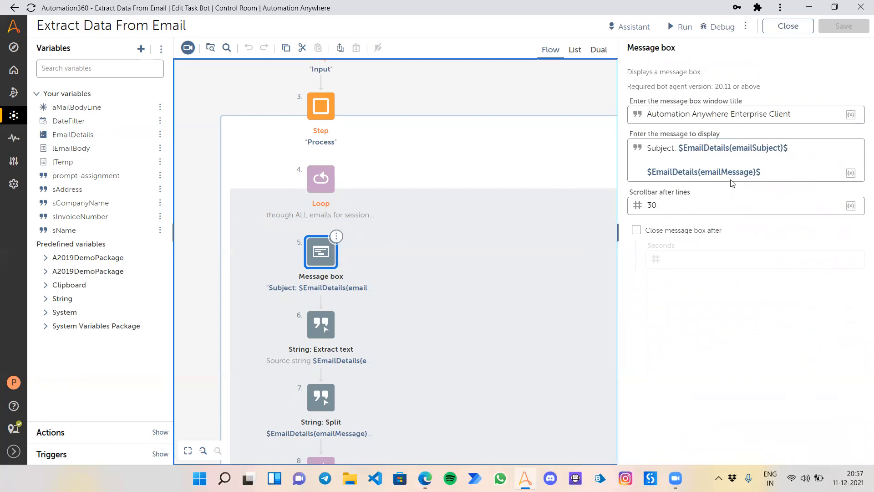
{"action": "mouse_move", "coordinate": [739, 196]}
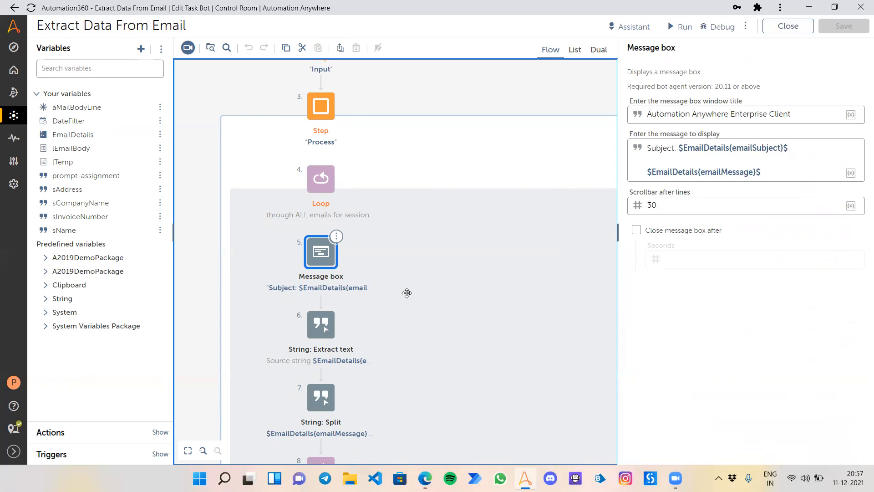
{"action": "left_click", "coordinate": [321, 325]}
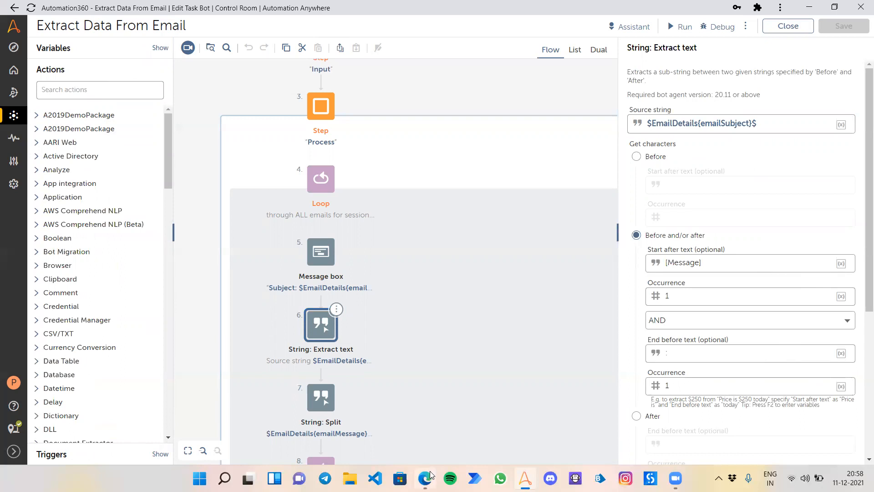
{"action": "left_click", "coordinate": [425, 478]}
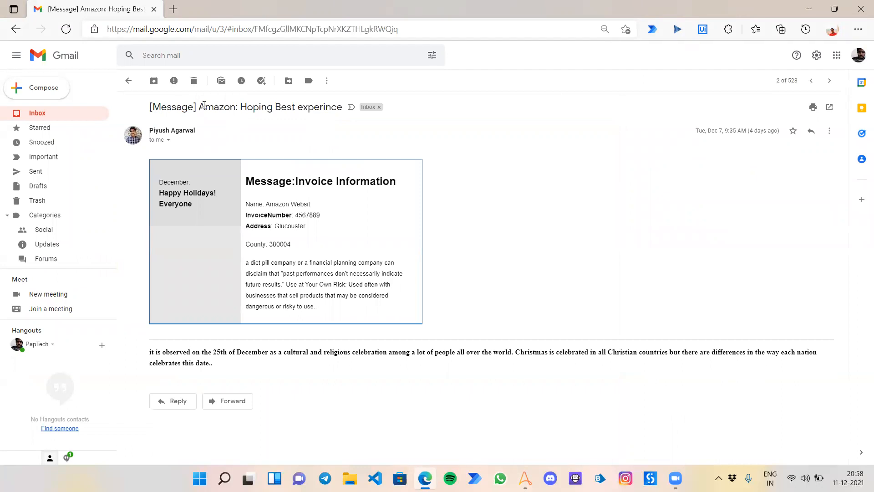
{"action": "double_click", "coordinate": [215, 107]}
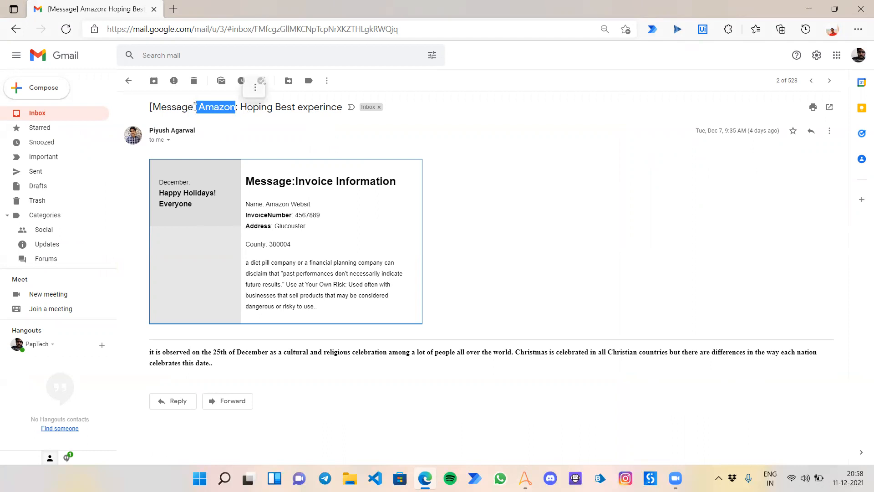
{"action": "double_click", "coordinate": [173, 107]}
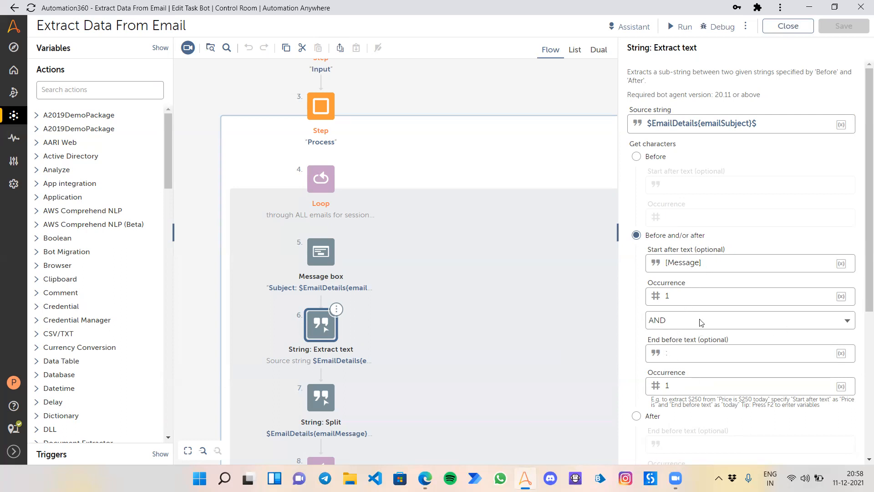
{"action": "mouse_move", "coordinate": [861, 262]}
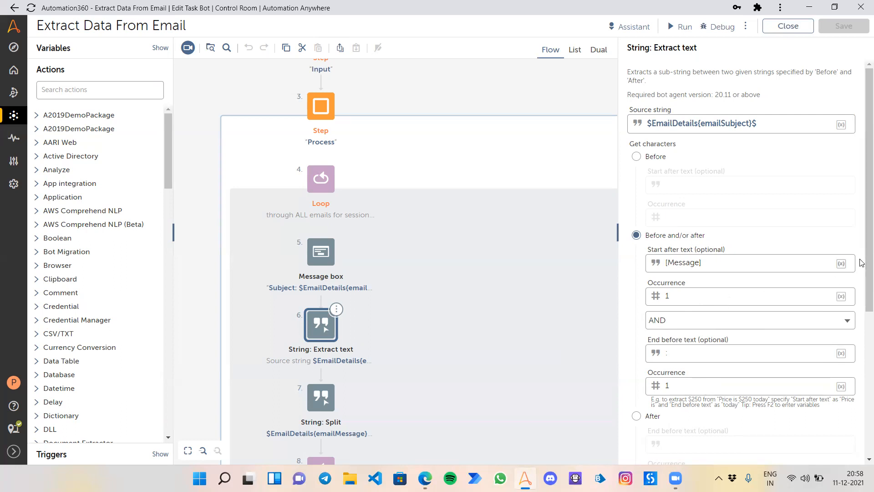
Step: Show the Extract text output saved to sCompanyName and bring up the following String: Split step
{"action": "scroll", "scroll_direction": "down", "scroll_amount": 3}
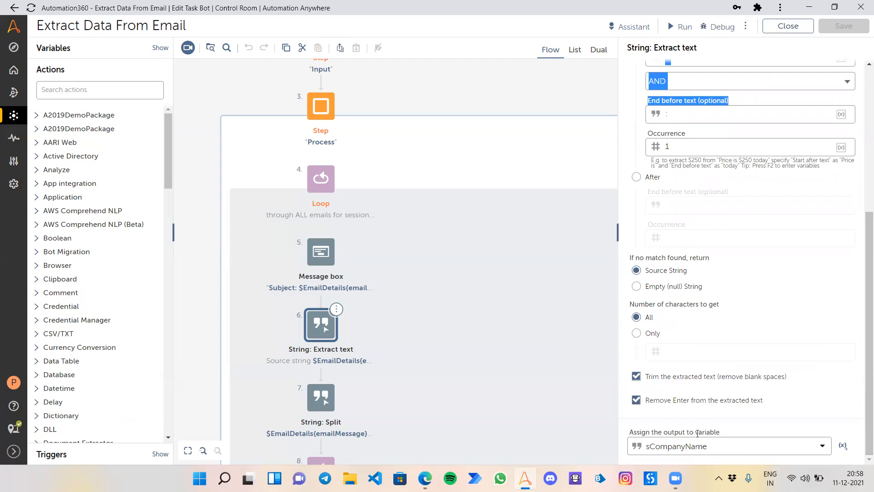
{"action": "mouse_move", "coordinate": [696, 458]}
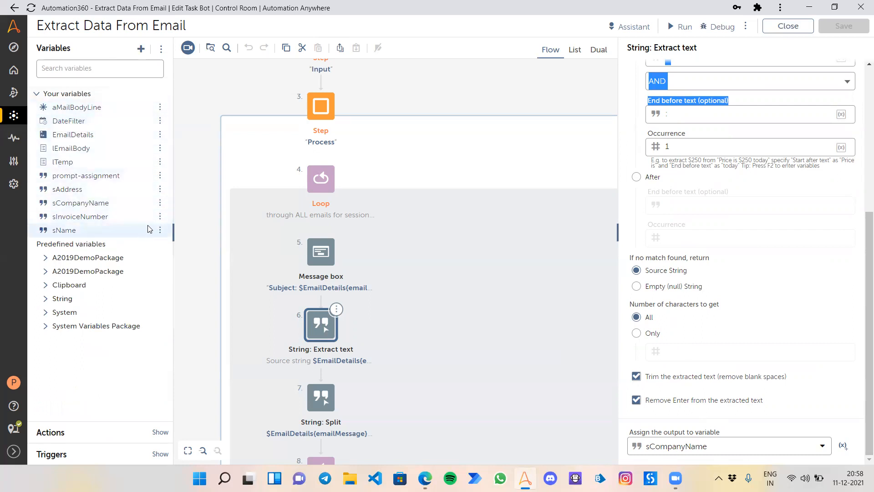
{"action": "mouse_move", "coordinate": [129, 222]}
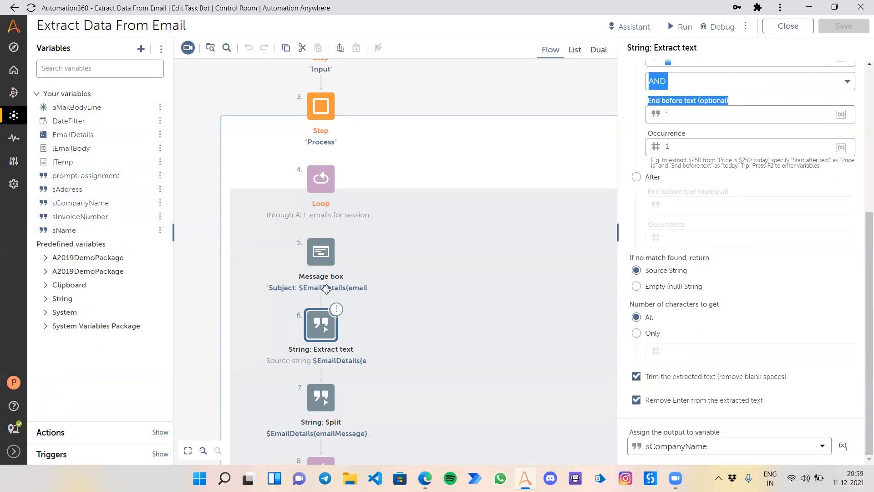
{"action": "scroll", "scroll_direction": "down", "scroll_amount": 3}
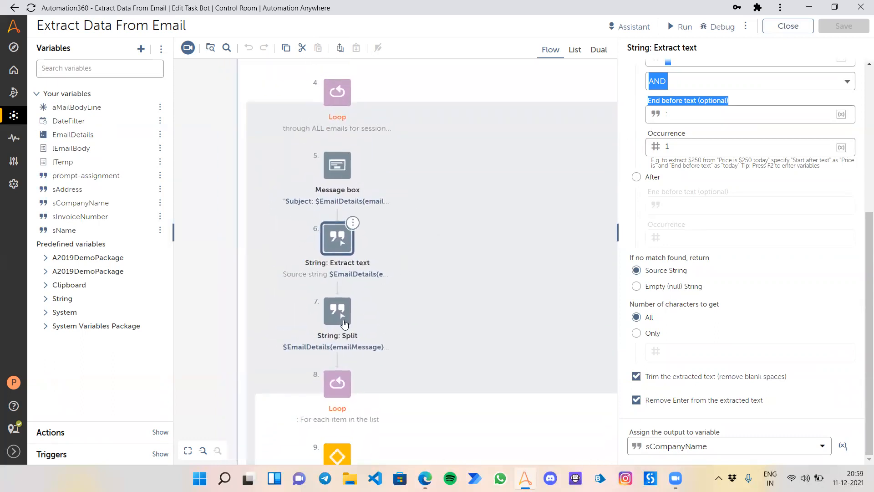
{"action": "left_click", "coordinate": [336, 311]}
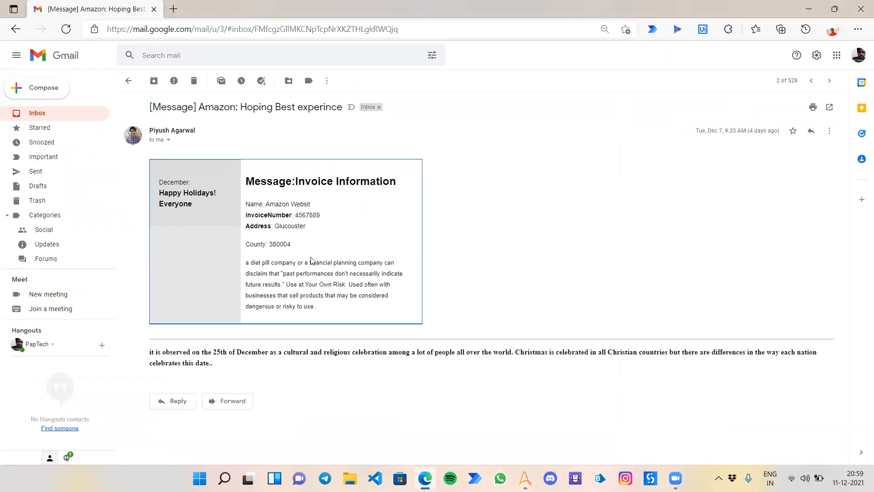
{"action": "left_click_drag", "start_coordinate": [245, 203], "coordinate": [287, 203]}
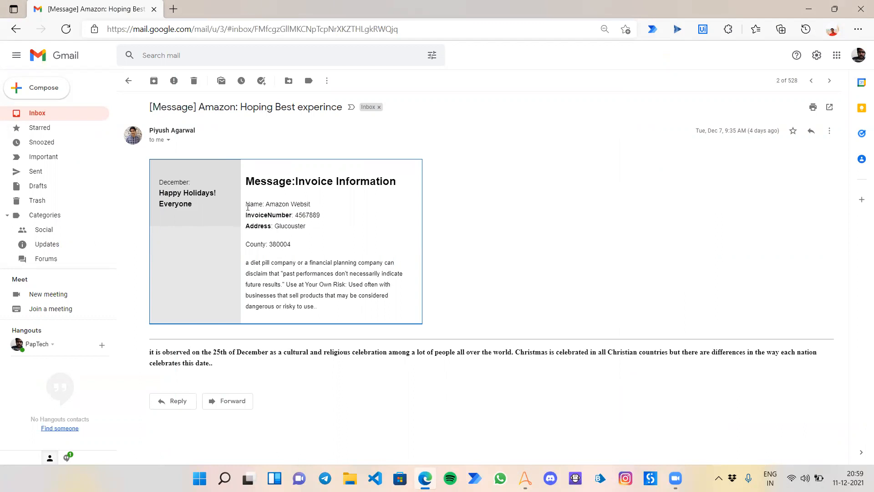
{"action": "double_click", "coordinate": [254, 203]}
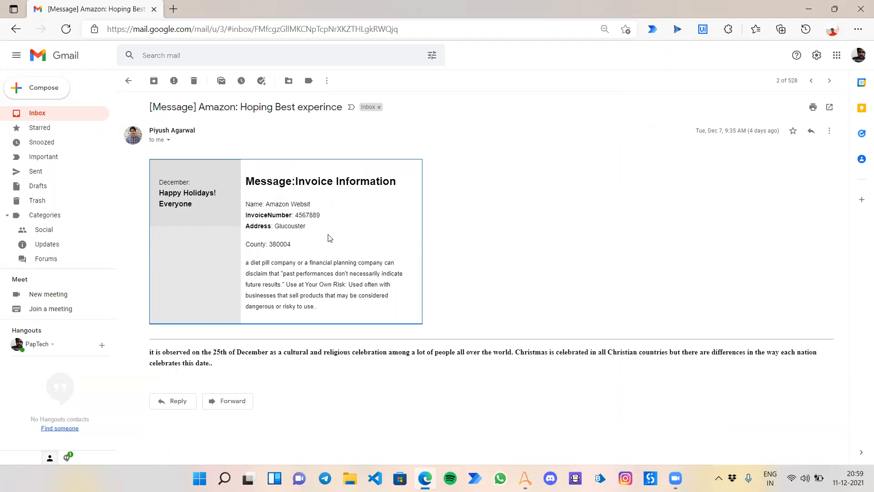
{"action": "mouse_move", "coordinate": [336, 305]}
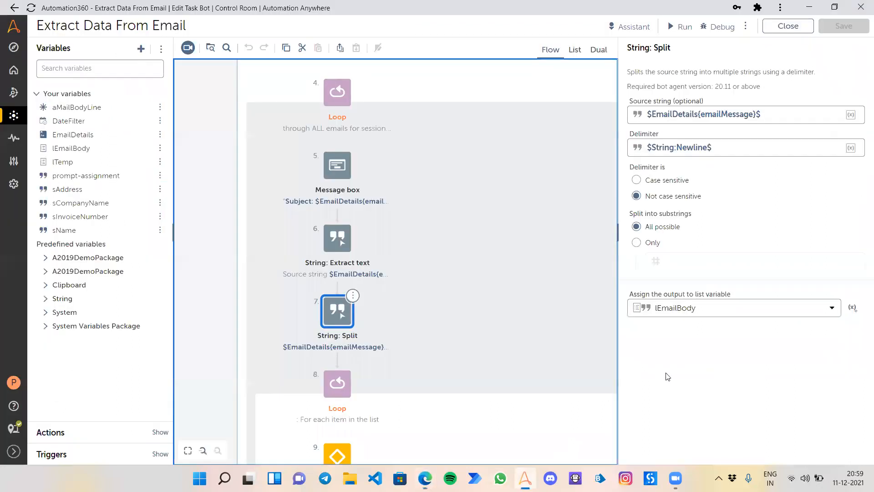
{"action": "mouse_move", "coordinate": [701, 93]}
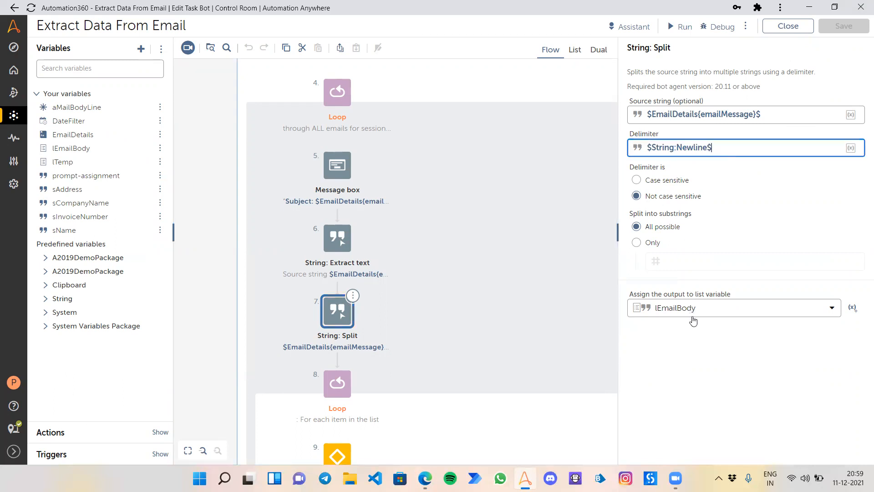
{"action": "mouse_move", "coordinate": [736, 317]}
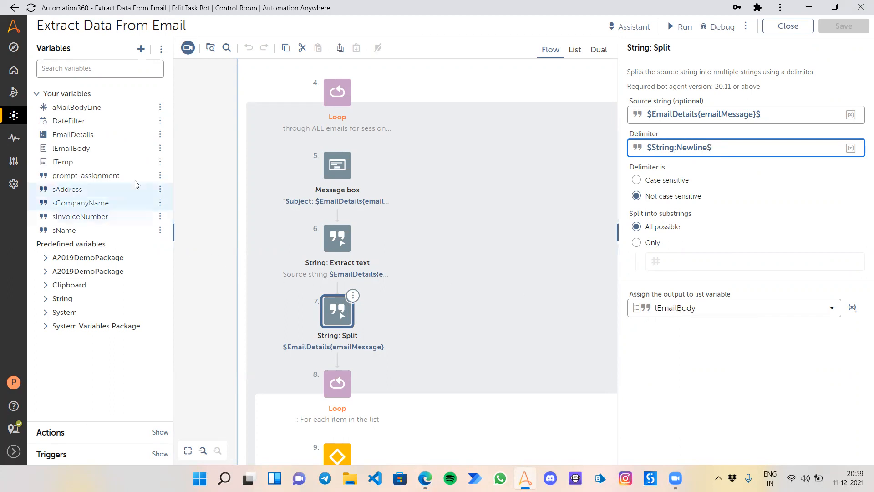
{"action": "mouse_move", "coordinate": [161, 148]}
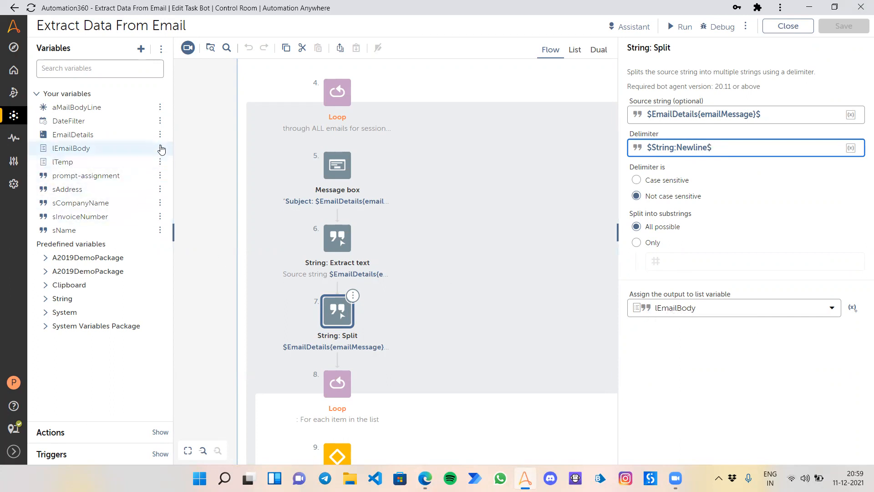
{"action": "left_click", "coordinate": [161, 148]}
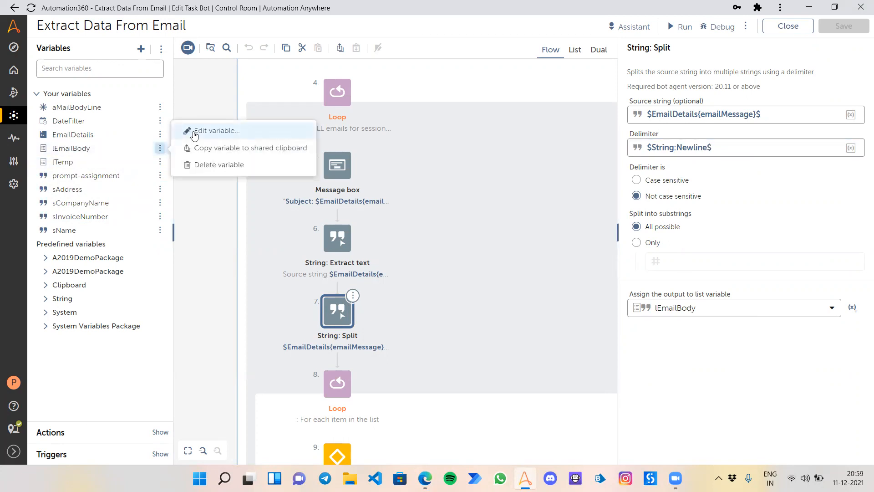
{"action": "left_click", "coordinate": [216, 130]}
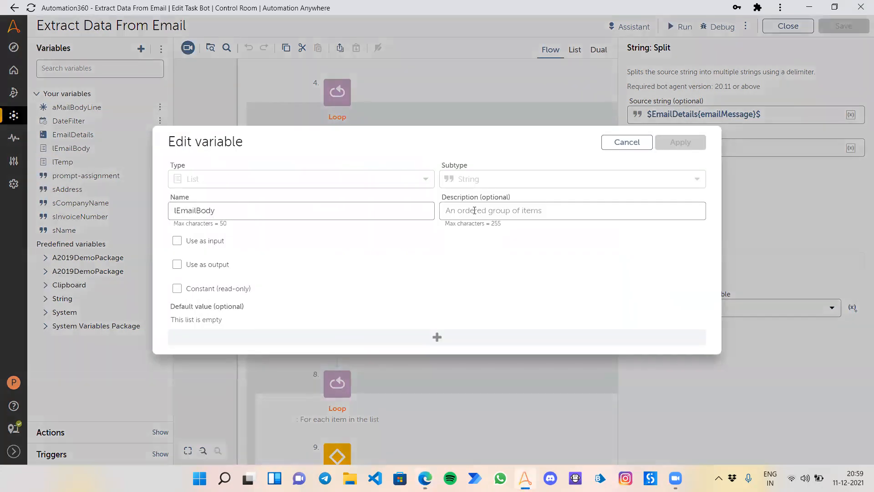
{"action": "left_click", "coordinate": [626, 142]}
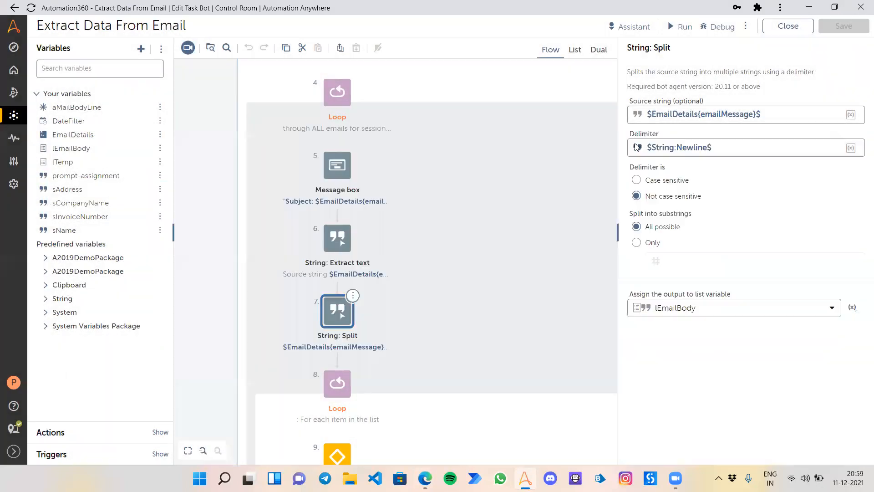
{"action": "scroll", "scroll_direction": "down", "scroll_amount": 3}
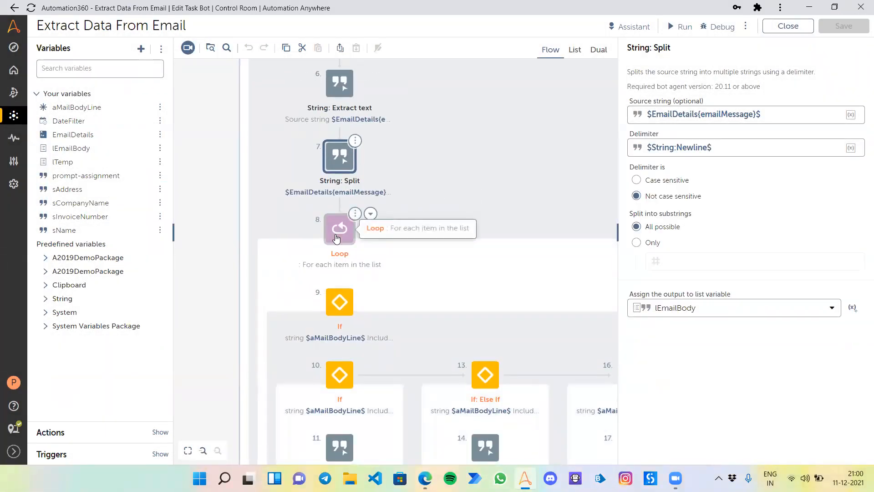
{"action": "scroll", "scroll_direction": "down", "scroll_amount": 3}
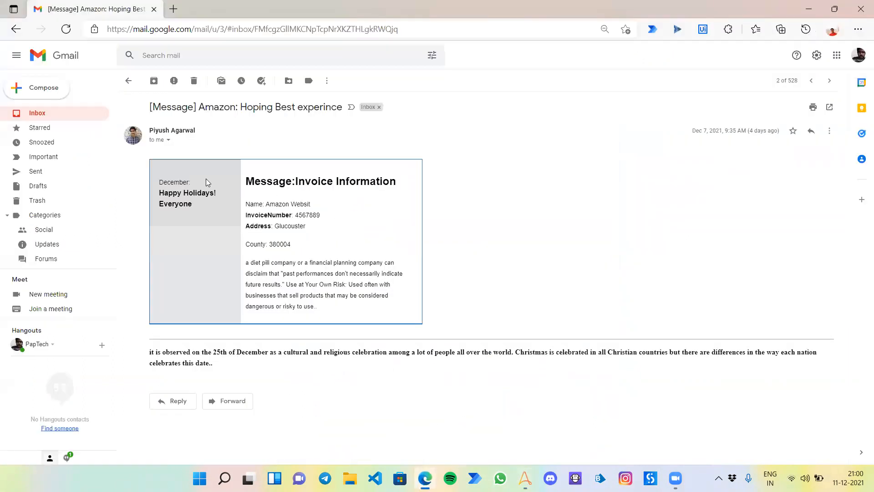
{"action": "mouse_move", "coordinate": [345, 311]}
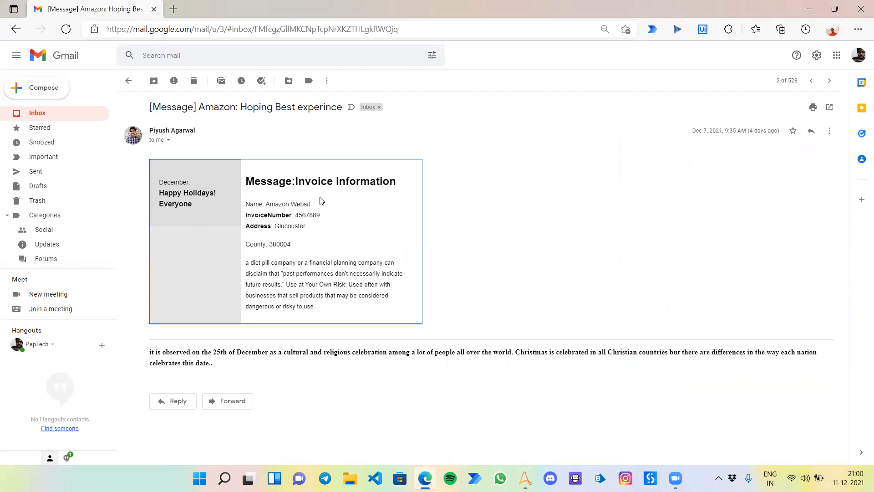
{"action": "mouse_move", "coordinate": [243, 178]}
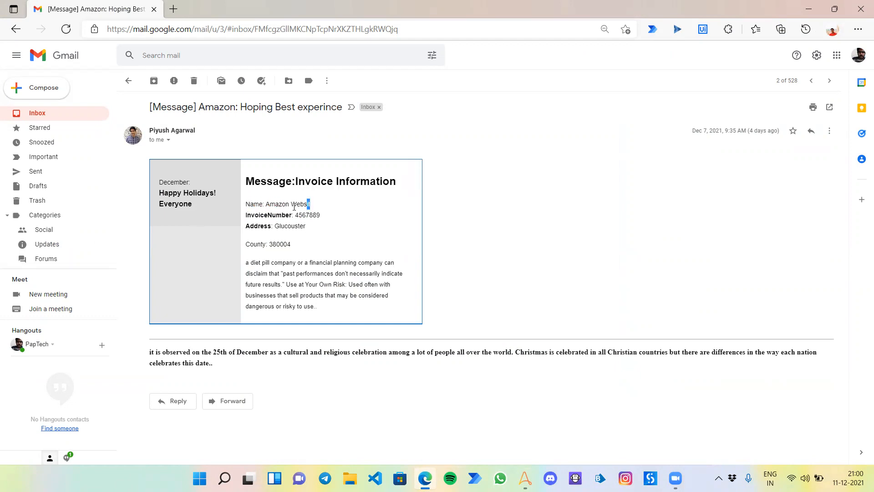
{"action": "left_click_drag", "start_coordinate": [245, 180], "coordinate": [311, 203]}
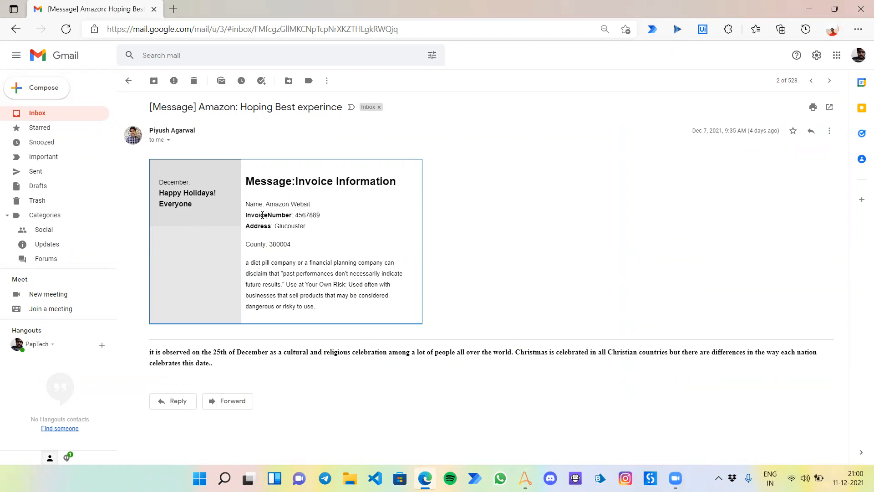
{"action": "mouse_move", "coordinate": [257, 235]}
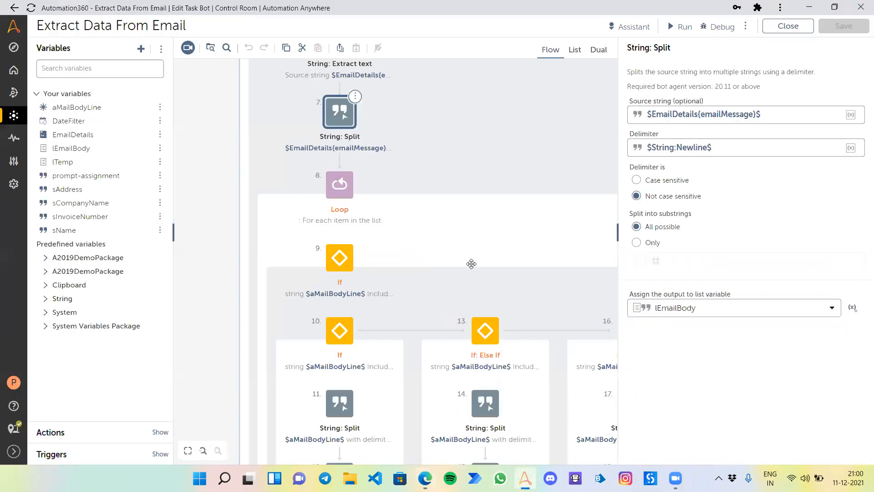
Step: Show the Loop over lEmailBody lines and its first If condition checking for a colon
{"action": "scroll", "scroll_direction": "down", "scroll_amount": 3}
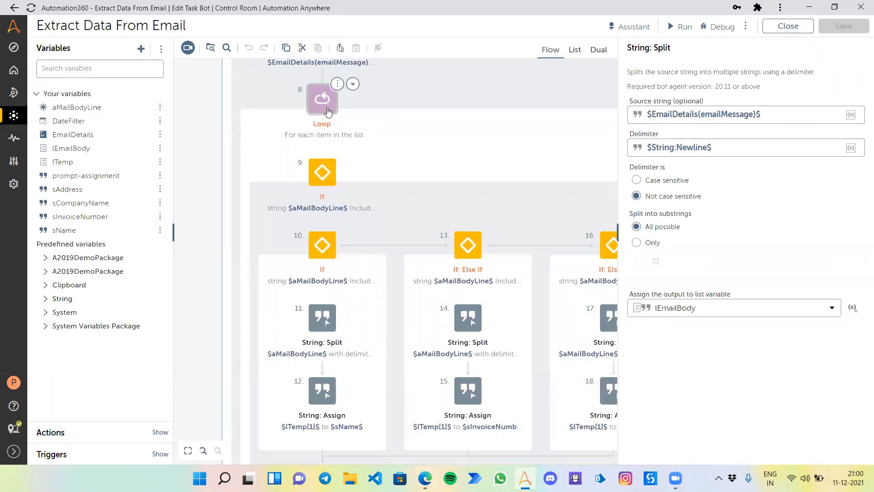
{"action": "left_click", "coordinate": [322, 100]}
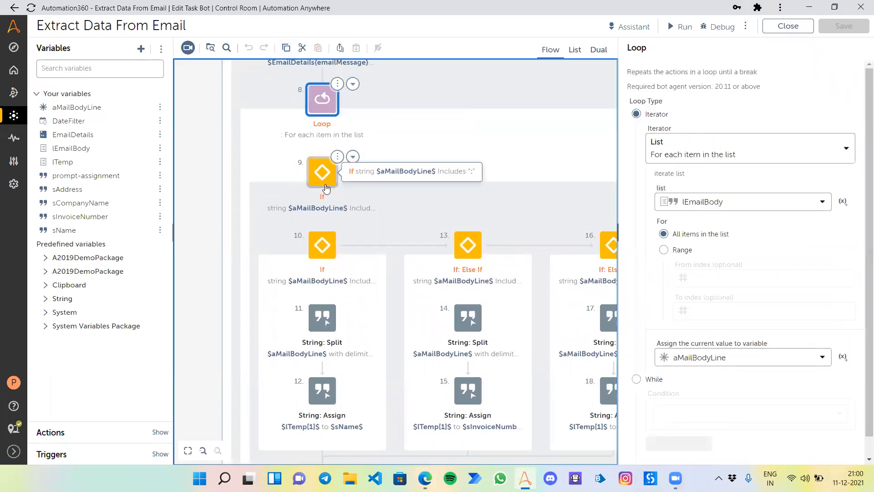
{"action": "left_click", "coordinate": [321, 172]}
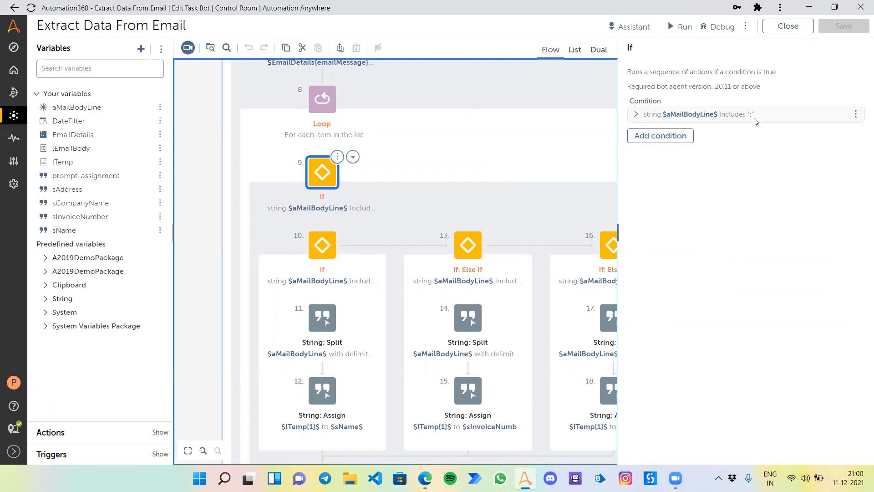
{"action": "mouse_move", "coordinate": [323, 99]}
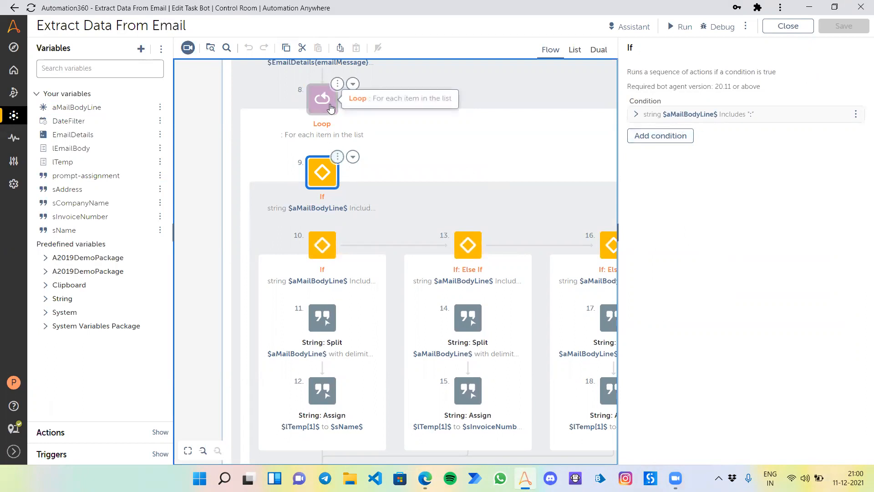
{"action": "left_click", "coordinate": [321, 98]}
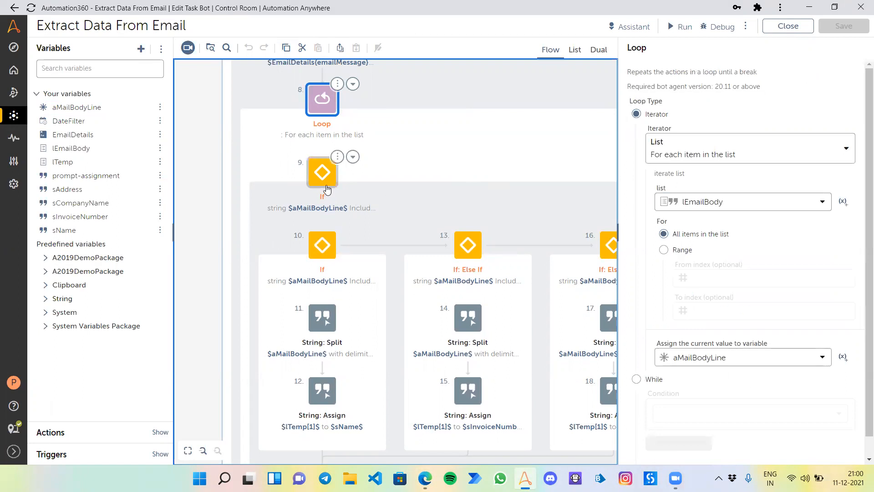
{"action": "left_click", "coordinate": [321, 172]}
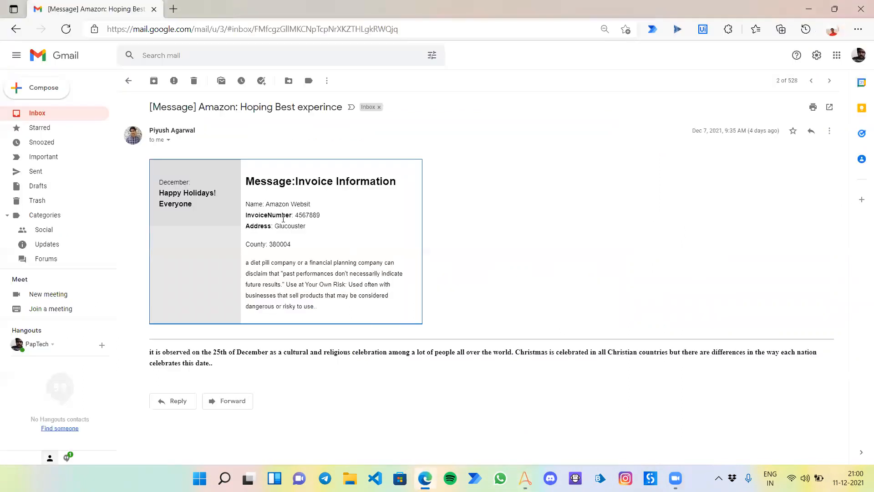
{"action": "mouse_move", "coordinate": [314, 201]}
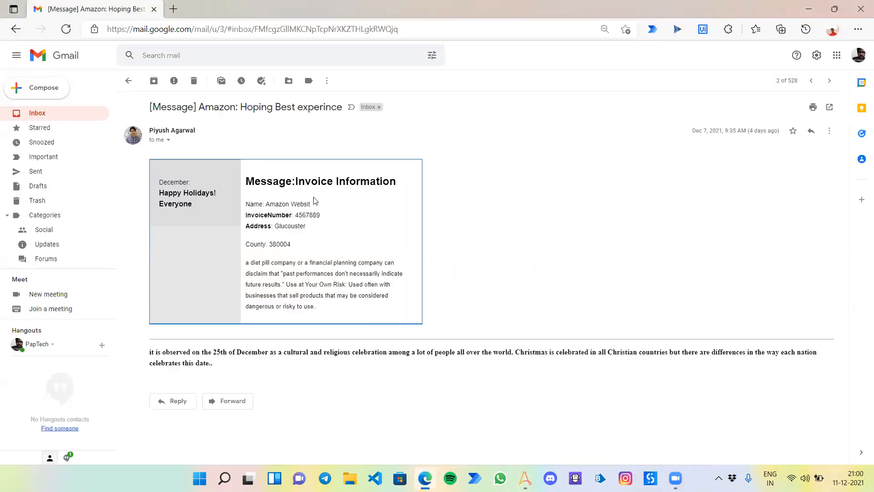
{"action": "mouse_move", "coordinate": [281, 222]}
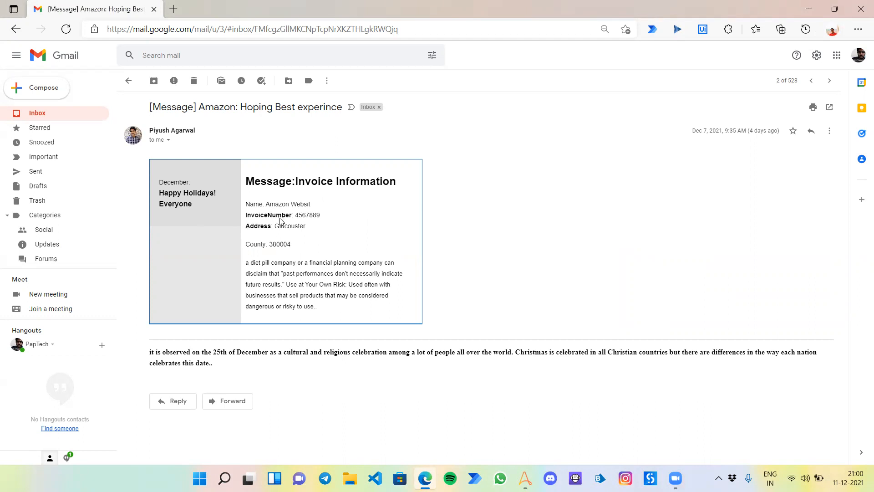
{"action": "mouse_move", "coordinate": [320, 312]}
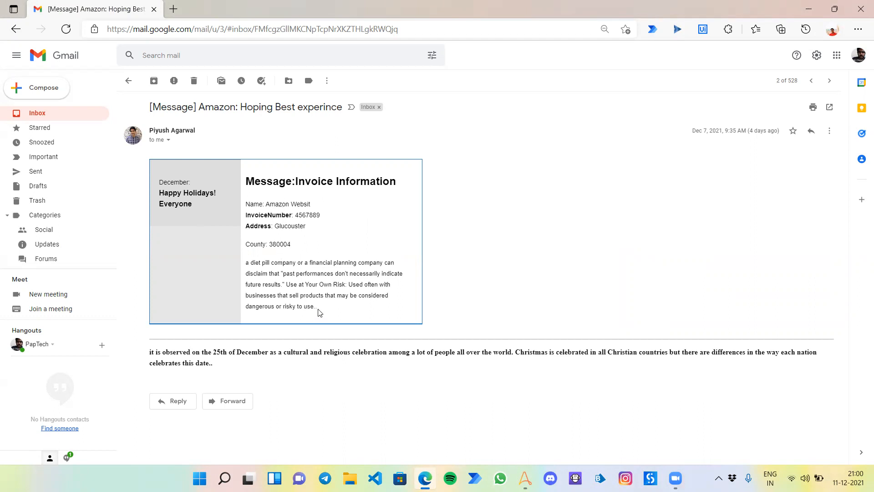
{"action": "left_click_drag", "start_coordinate": [246, 263], "coordinate": [316, 306]}
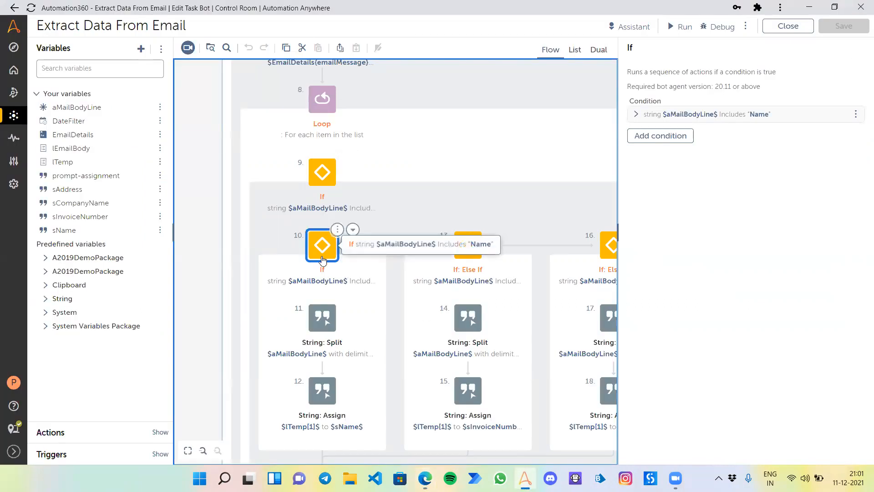
{"action": "mouse_move", "coordinate": [717, 125]}
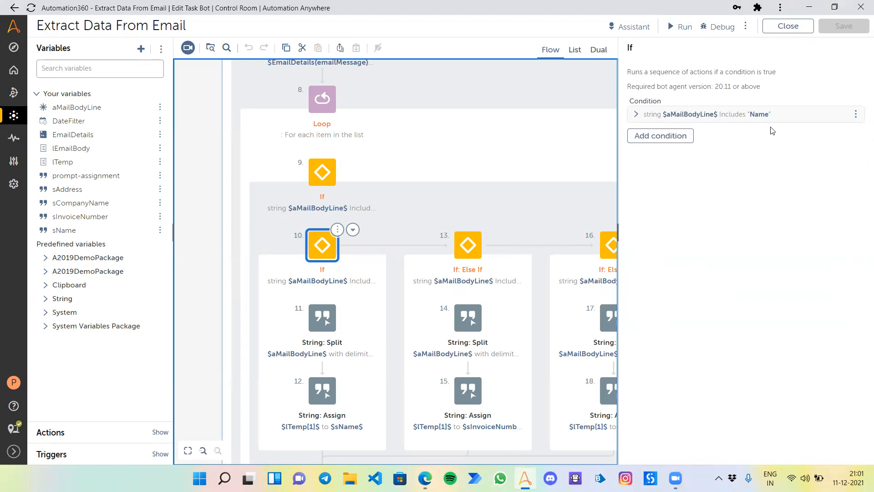
{"action": "mouse_move", "coordinate": [322, 318]}
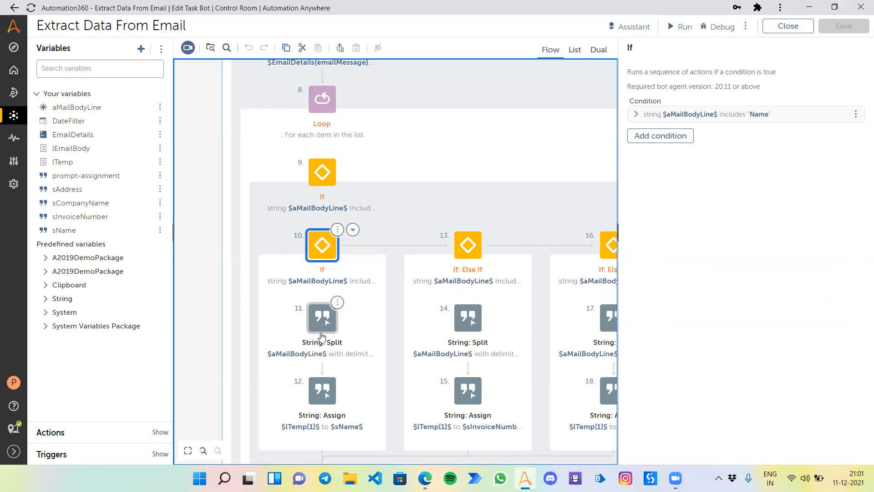
Step: Show the Name branch's String: Split and the assignment of lTemp[1] to sName
{"action": "left_click", "coordinate": [322, 318]}
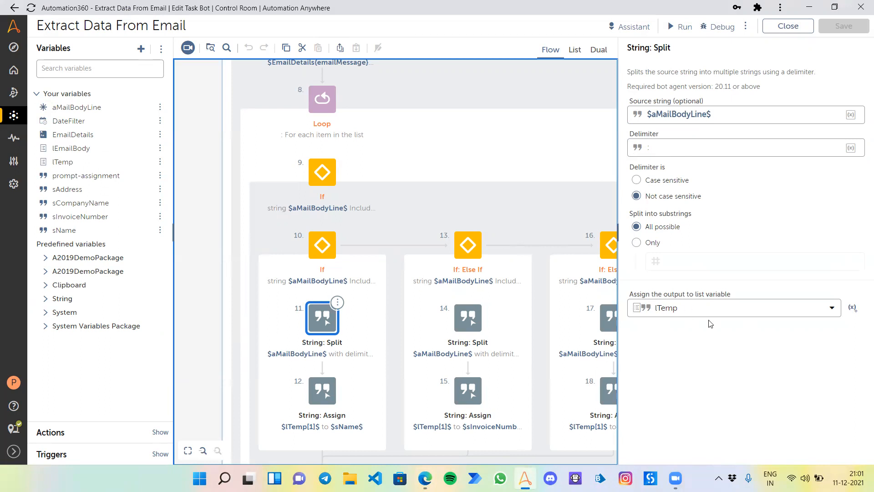
{"action": "mouse_move", "coordinate": [565, 398]}
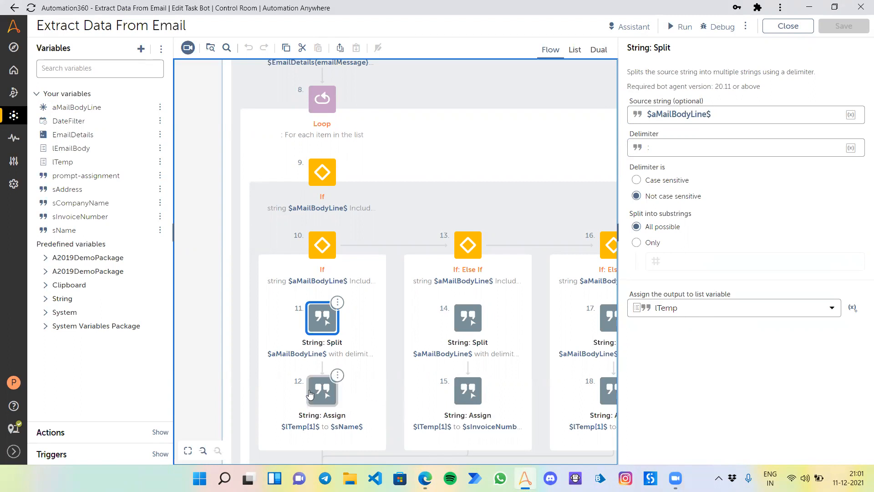
{"action": "left_click", "coordinate": [321, 391]}
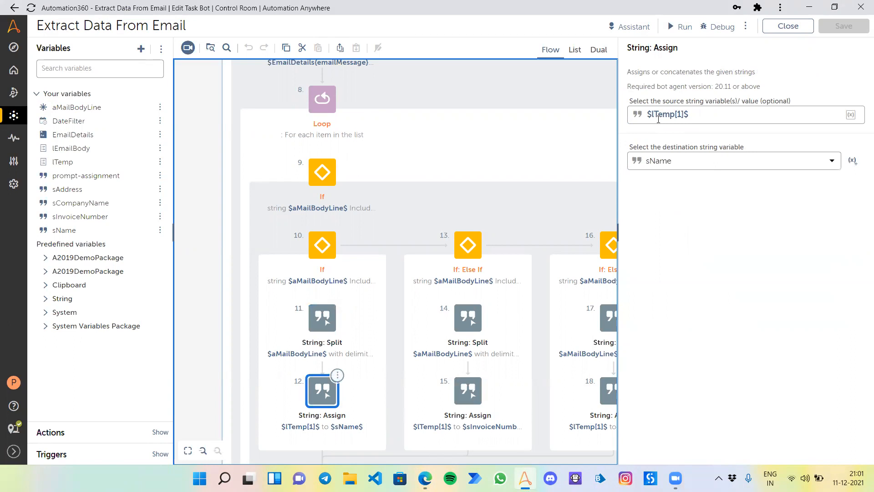
{"action": "mouse_move", "coordinate": [671, 162]}
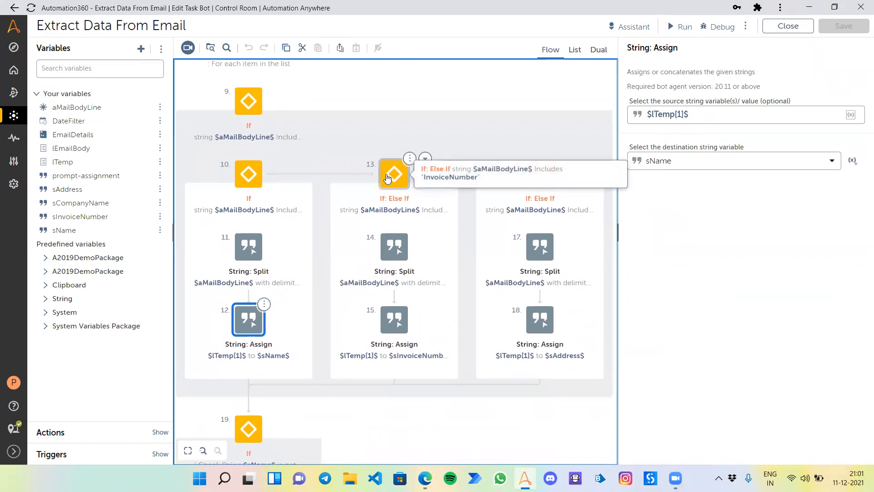
{"action": "left_click", "coordinate": [394, 173]}
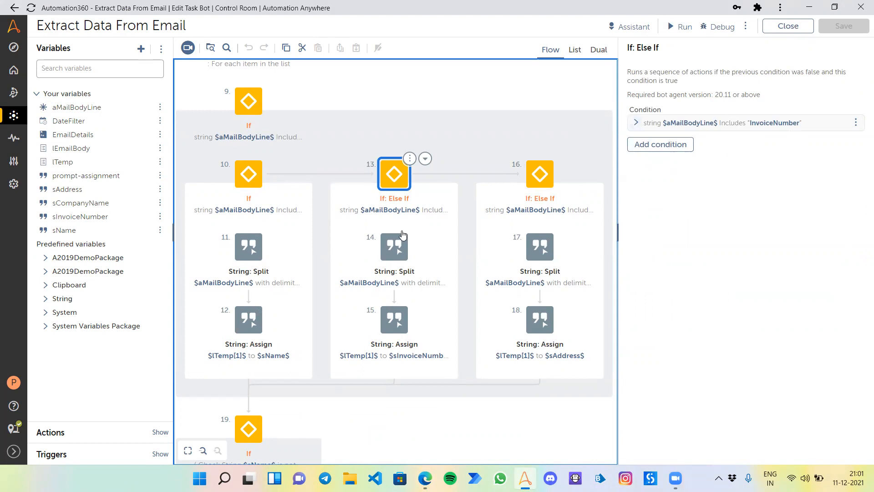
Step: Show the InvoiceNumber branch's split at the colon and the assignment into sInvoiceNumber
{"action": "left_click", "coordinate": [394, 247]}
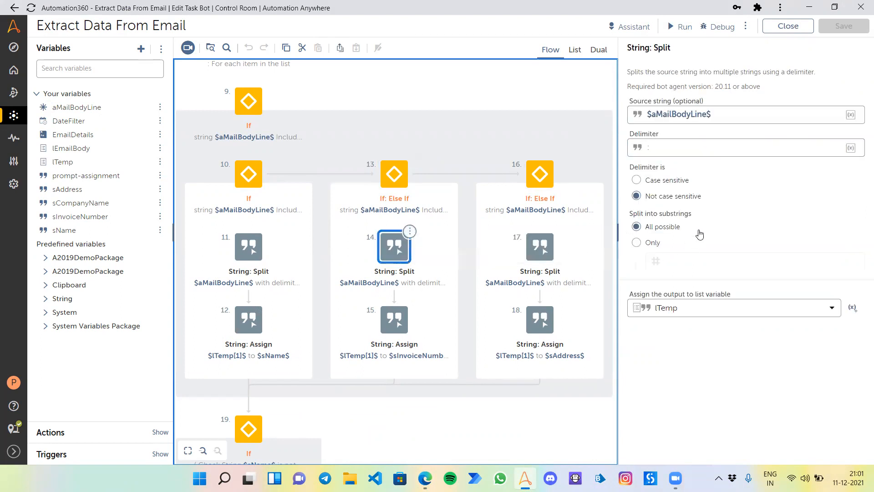
{"action": "mouse_move", "coordinate": [694, 330]}
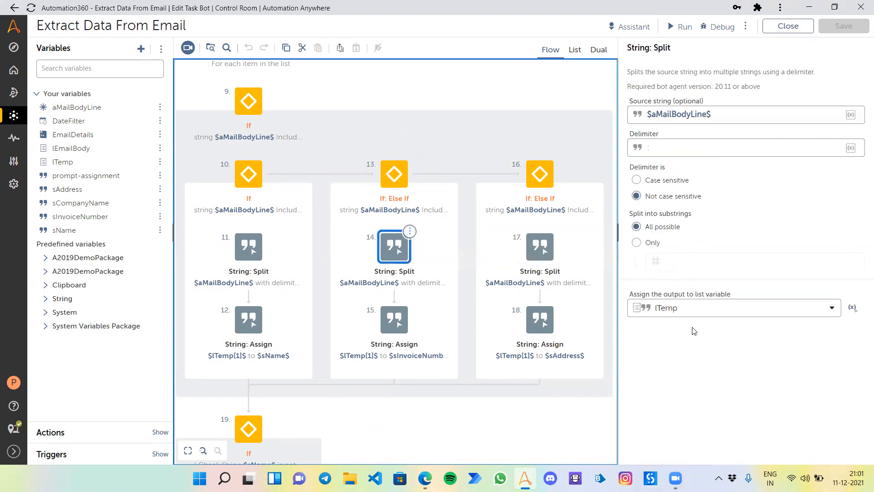
{"action": "mouse_move", "coordinate": [393, 320]}
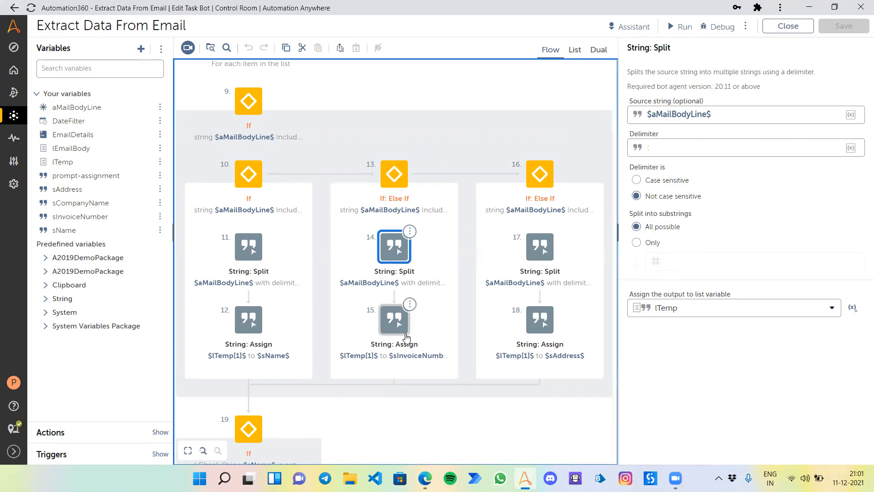
{"action": "left_click", "coordinate": [393, 320]}
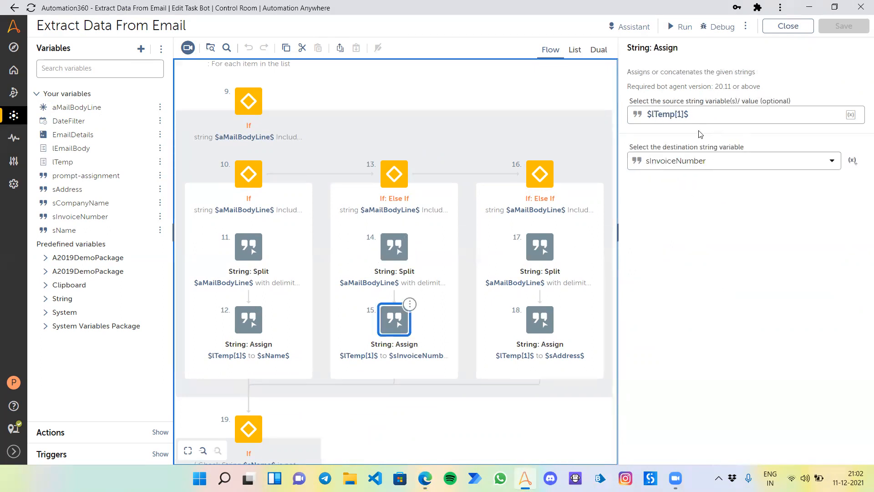
{"action": "left_click", "coordinate": [538, 173]}
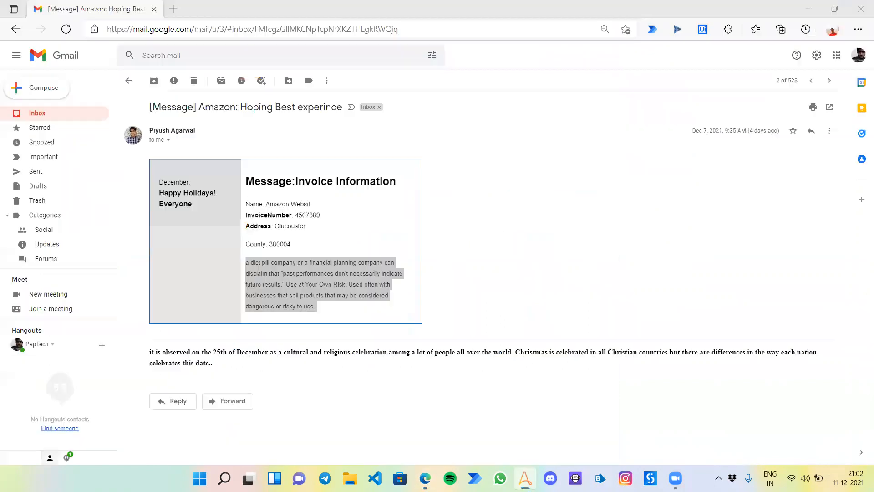
{"action": "left_click_drag", "start_coordinate": [245, 262], "coordinate": [316, 306]}
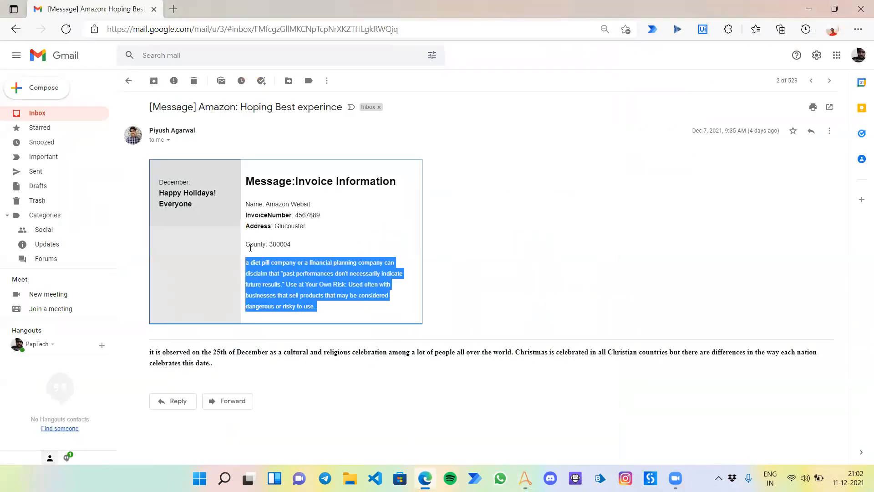
{"action": "double_click", "coordinate": [254, 244]}
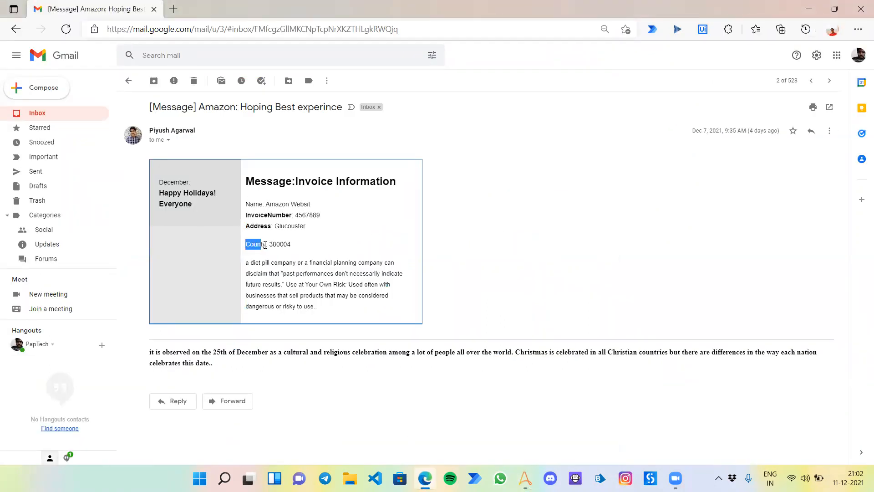
{"action": "double_click", "coordinate": [255, 244]}
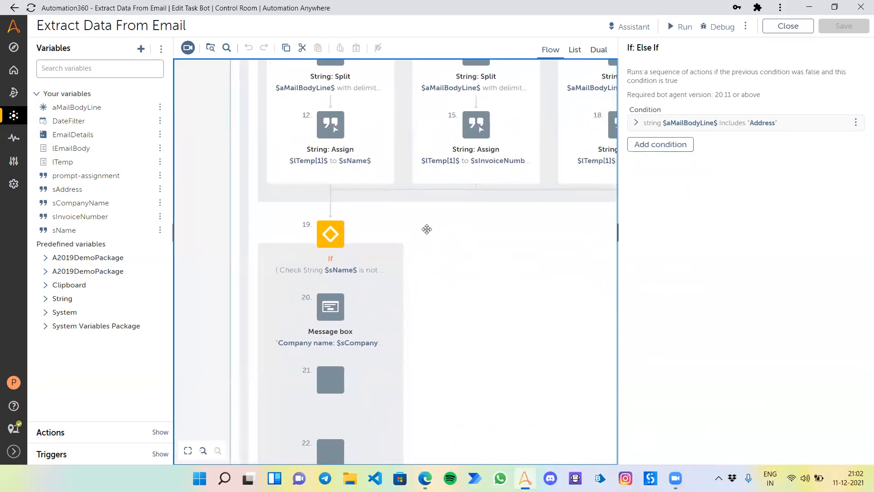
Step: Show the Else If branch whose condition matches email lines that include Address
{"action": "left_click", "coordinate": [330, 234]}
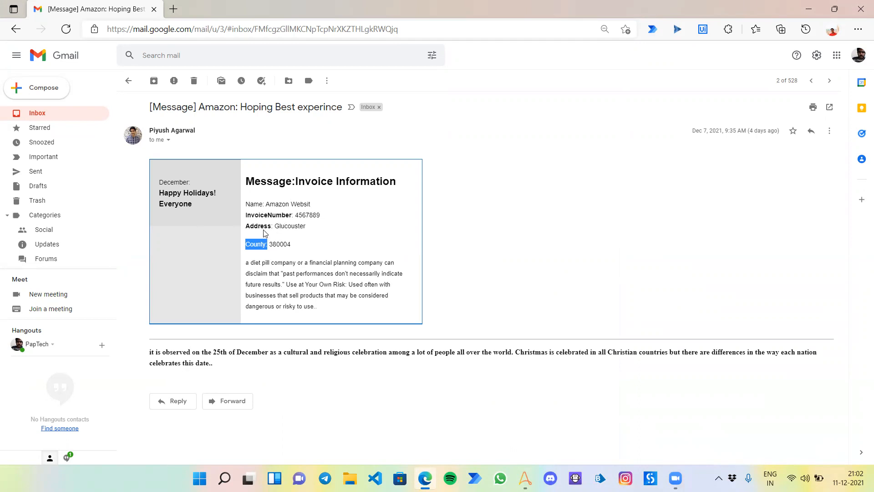
{"action": "mouse_move", "coordinate": [265, 272]}
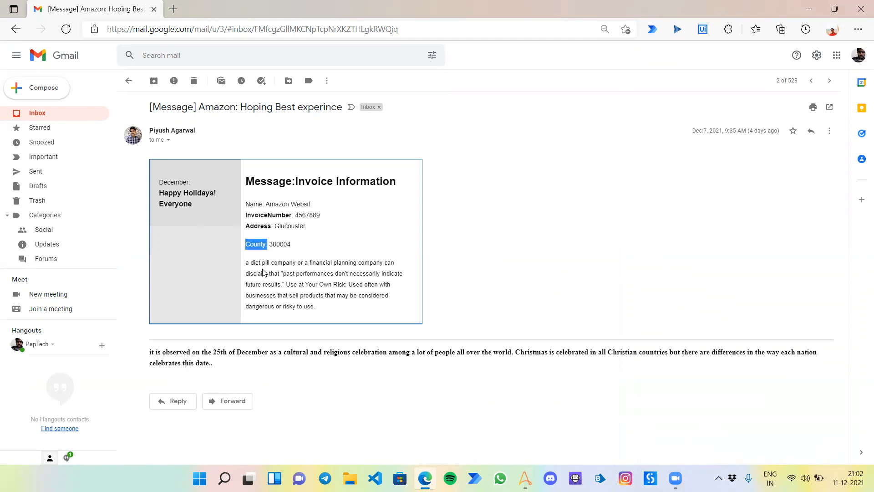
{"action": "mouse_move", "coordinate": [267, 237]}
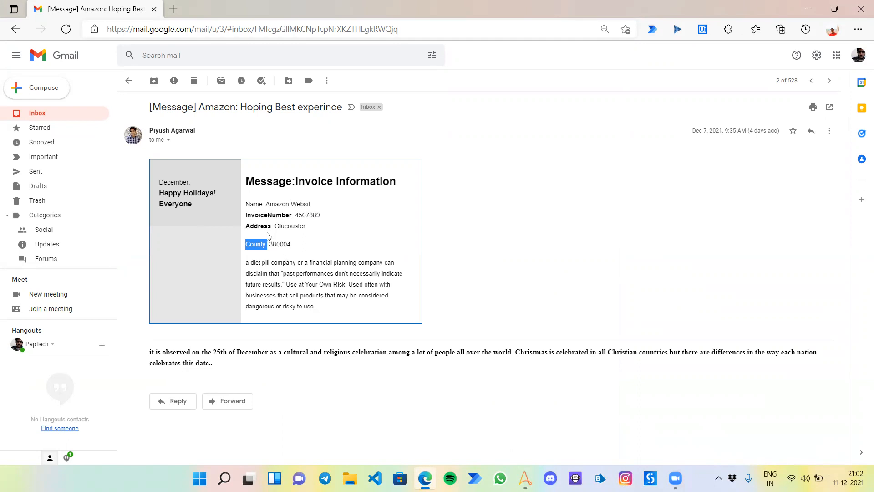
{"action": "mouse_move", "coordinate": [329, 231]}
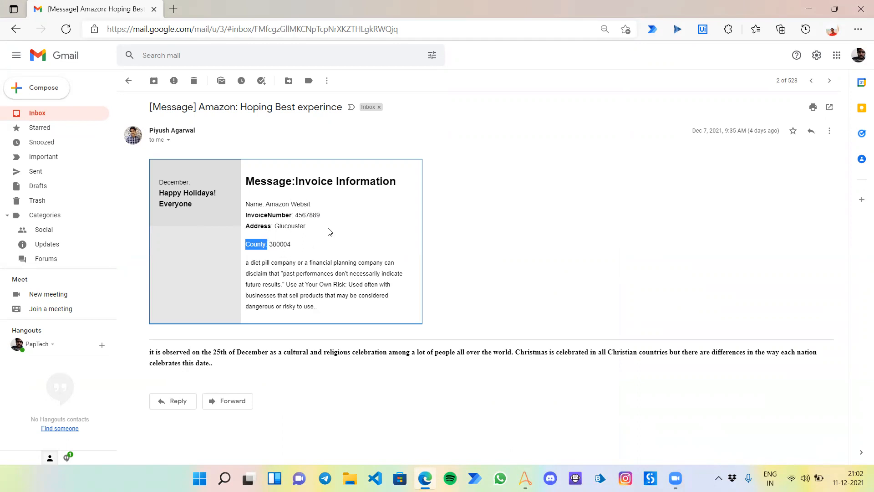
{"action": "mouse_move", "coordinate": [581, 374]}
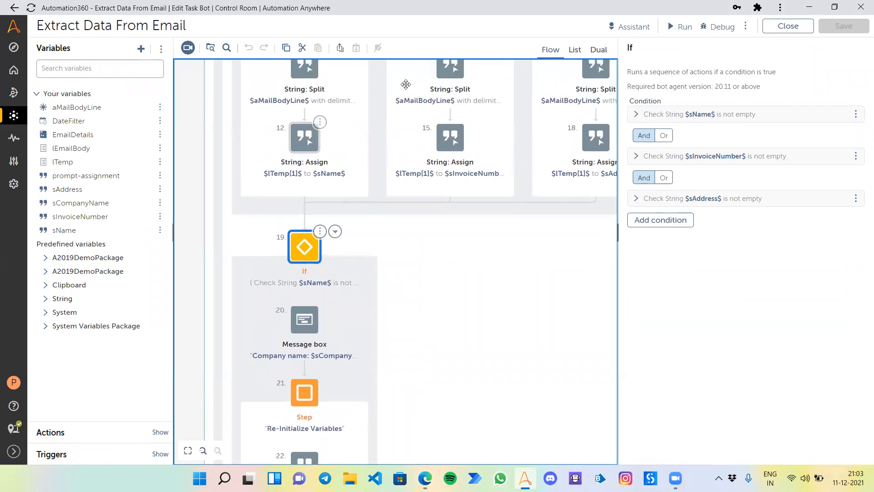
{"action": "mouse_move", "coordinate": [494, 240]}
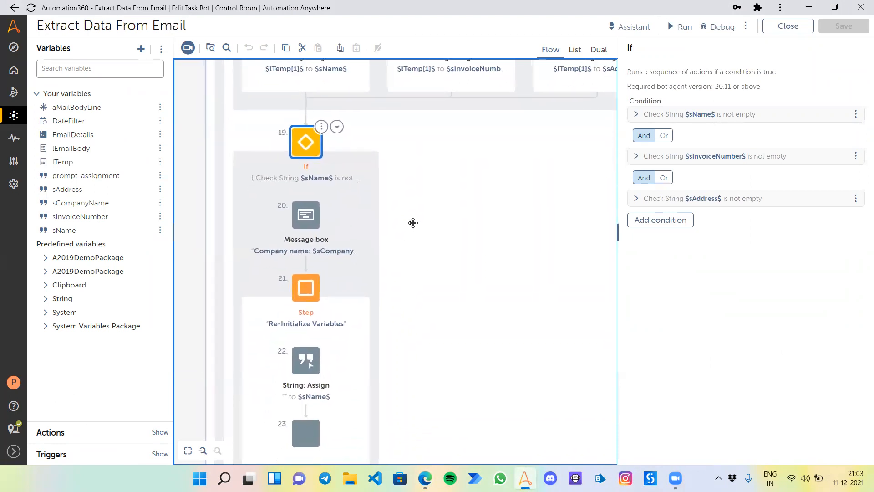
Step: Reopen the If step's conditions and browse the Add condition type list
{"action": "scroll", "scroll_direction": "down", "scroll_amount": 3}
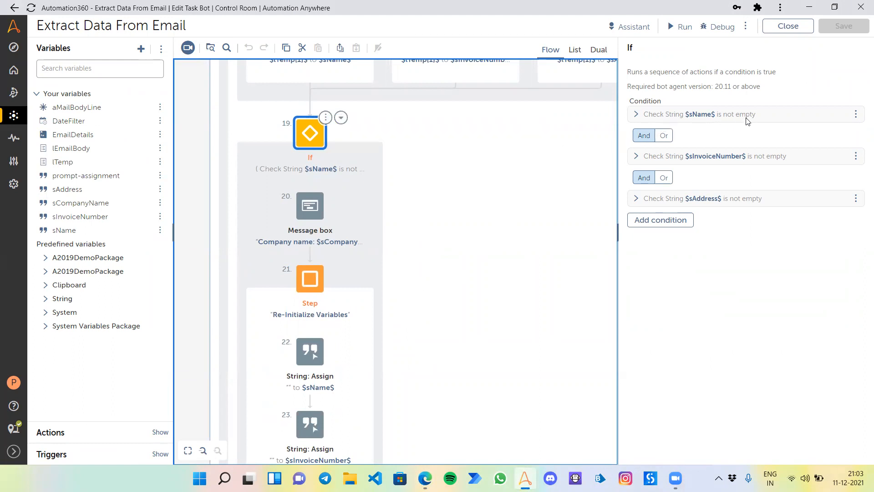
{"action": "left_click", "coordinate": [392, 200]}
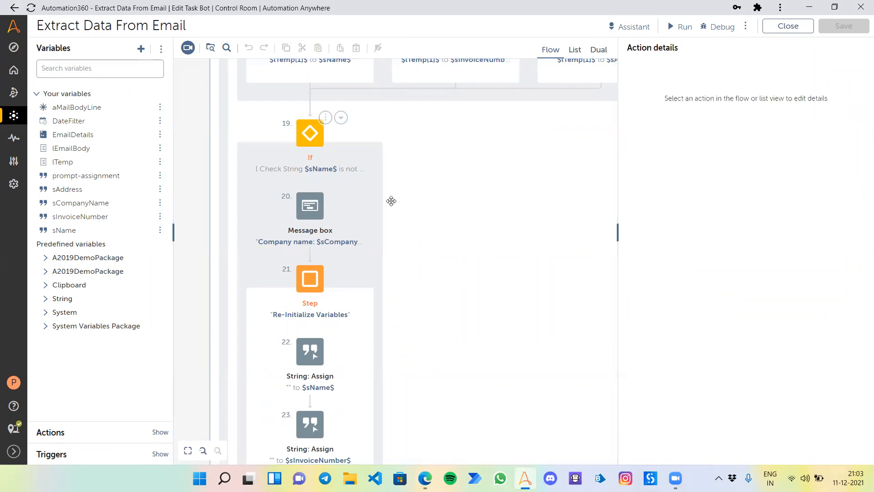
{"action": "left_click", "coordinate": [310, 132]}
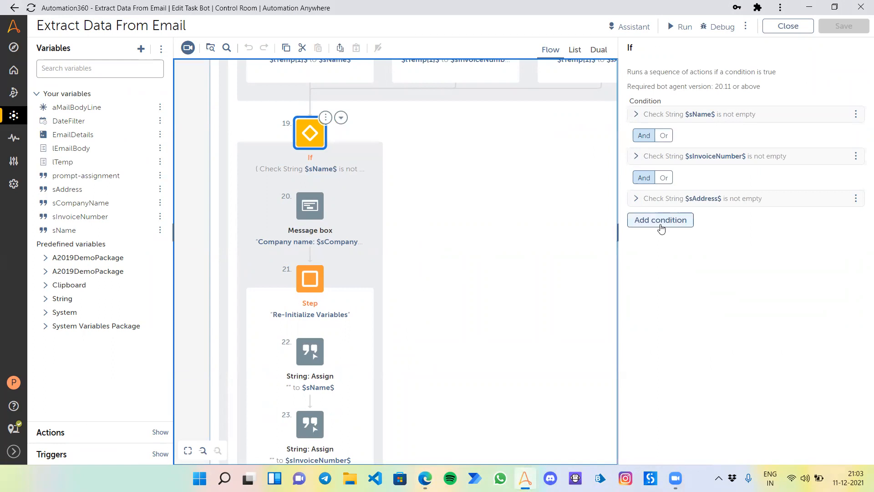
{"action": "left_click", "coordinate": [660, 219]}
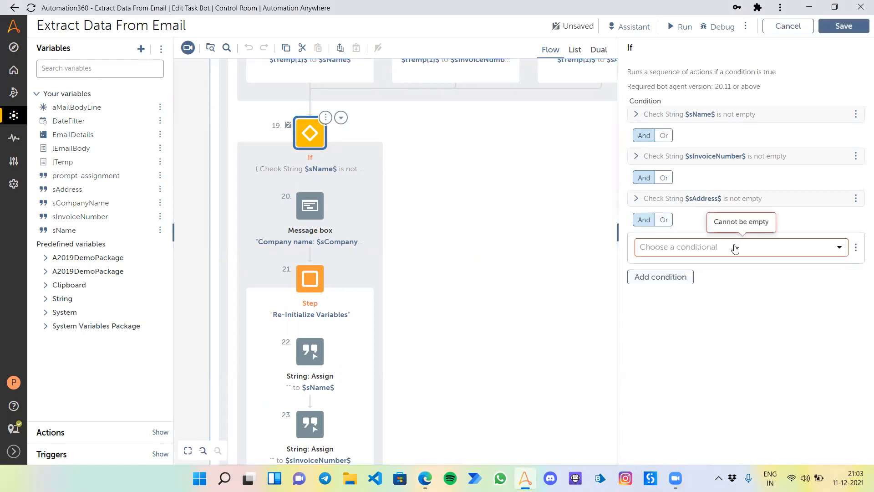
{"action": "left_click", "coordinate": [736, 247]}
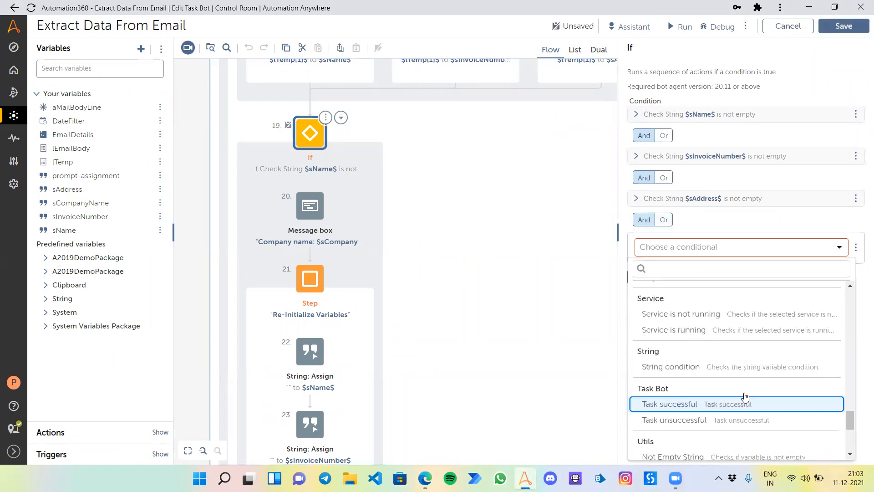
{"action": "scroll", "scroll_direction": "down", "scroll_amount": 3}
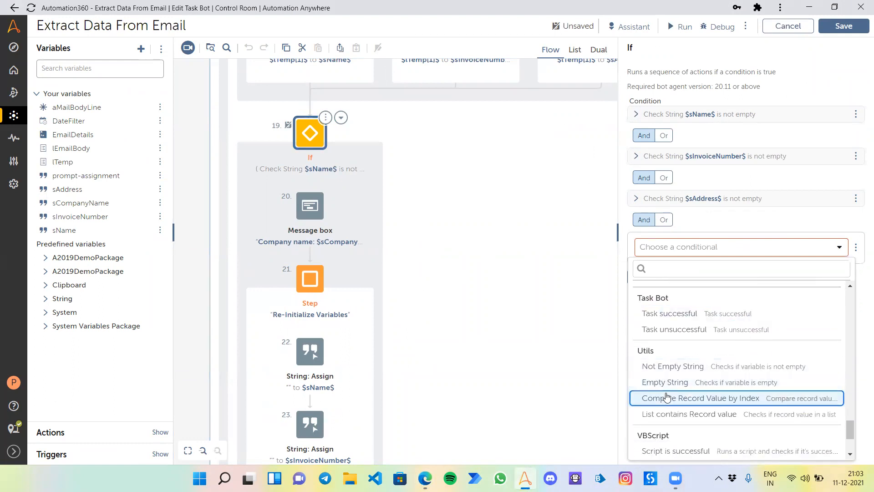
{"action": "mouse_move", "coordinate": [673, 366]}
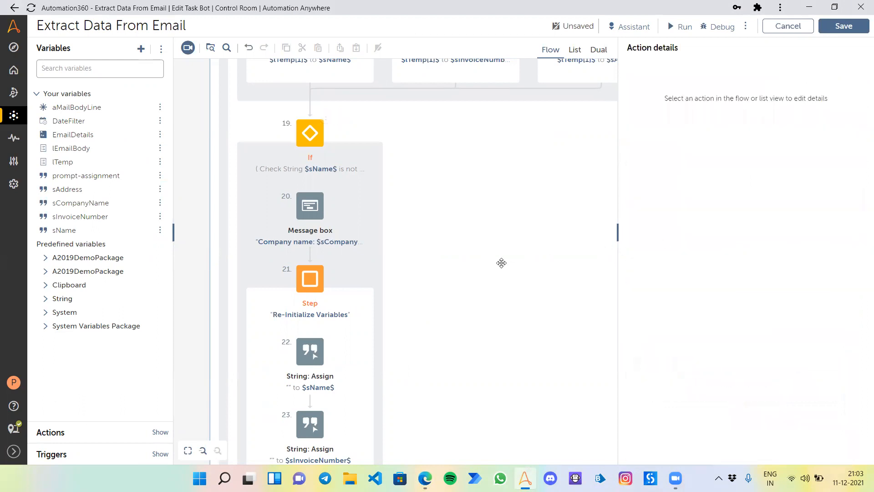
Step: Bring up the Message box showing company name, name, invoice number and address
{"action": "scroll", "scroll_direction": "down", "scroll_amount": 3}
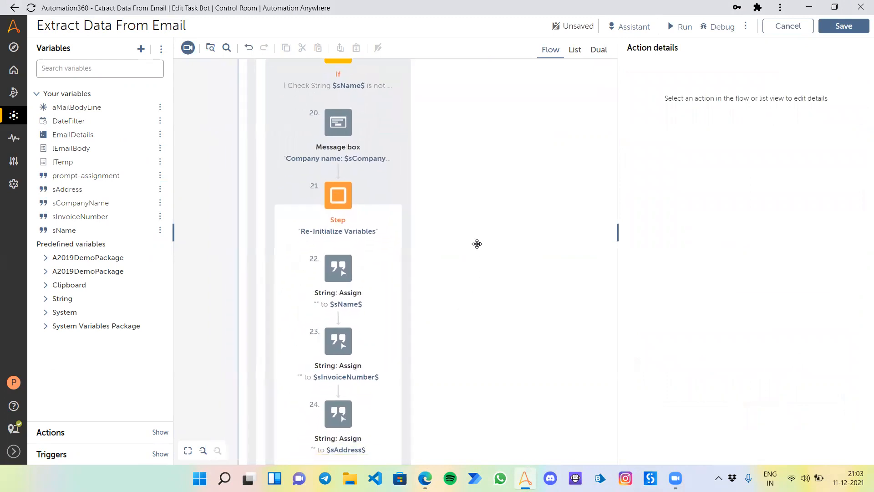
{"action": "left_click", "coordinate": [338, 122]}
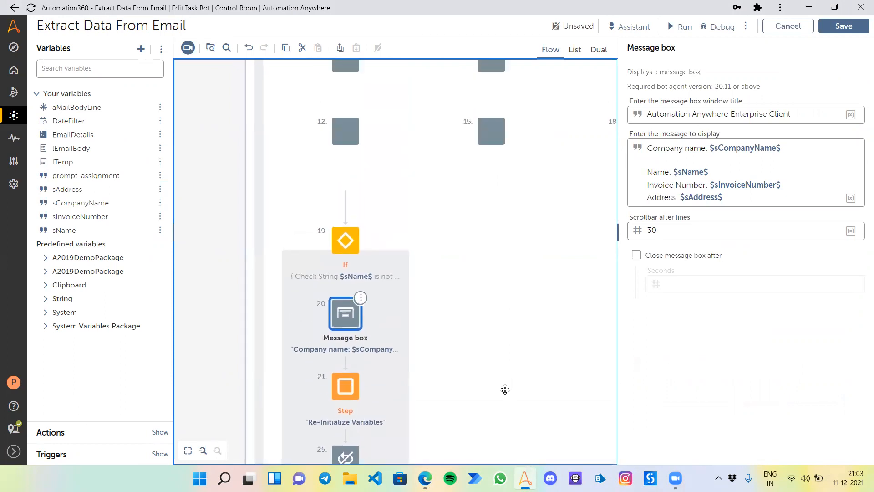
{"action": "scroll", "scroll_direction": "down", "scroll_amount": 3}
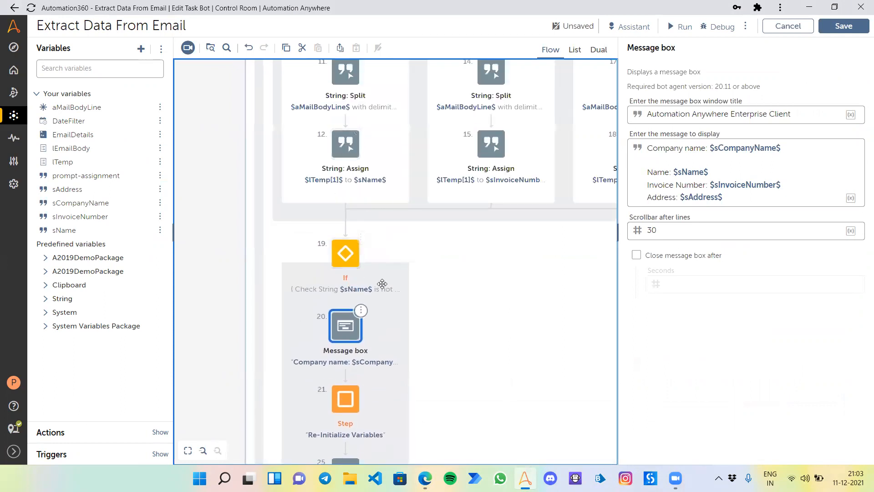
{"action": "mouse_move", "coordinate": [349, 268]}
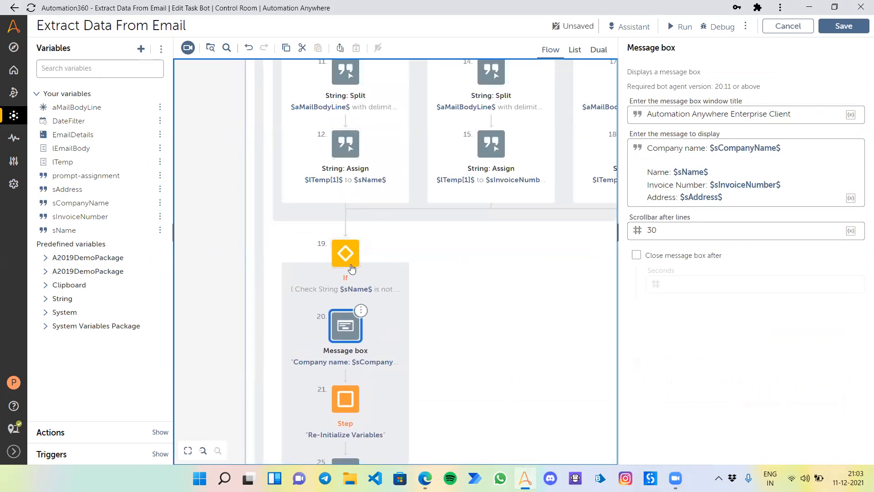
{"action": "mouse_move", "coordinate": [344, 253]}
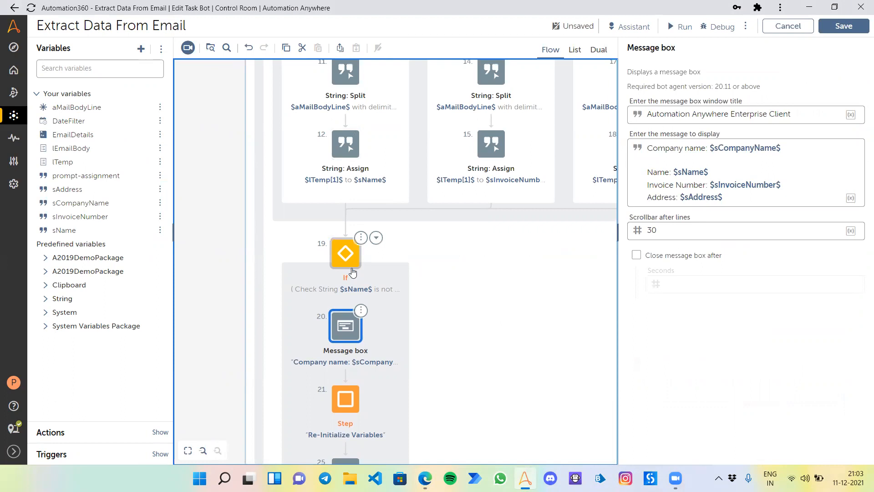
{"action": "mouse_move", "coordinate": [404, 254]}
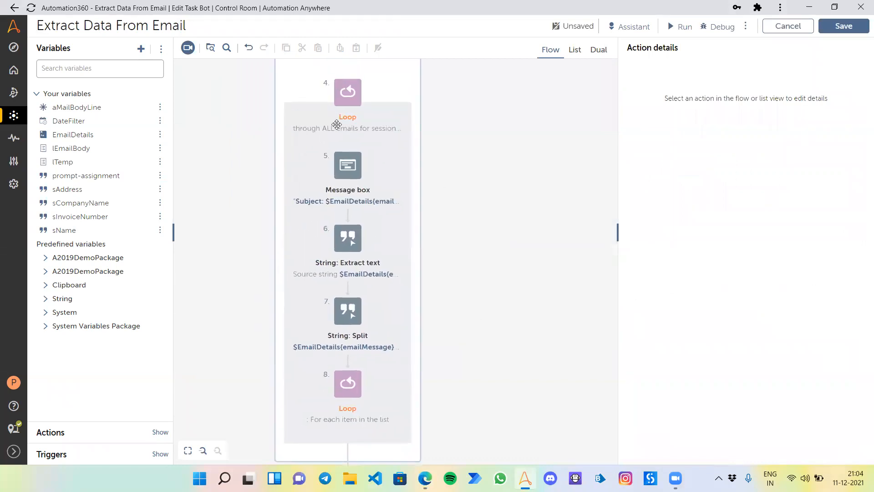
{"action": "mouse_move", "coordinate": [483, 174]}
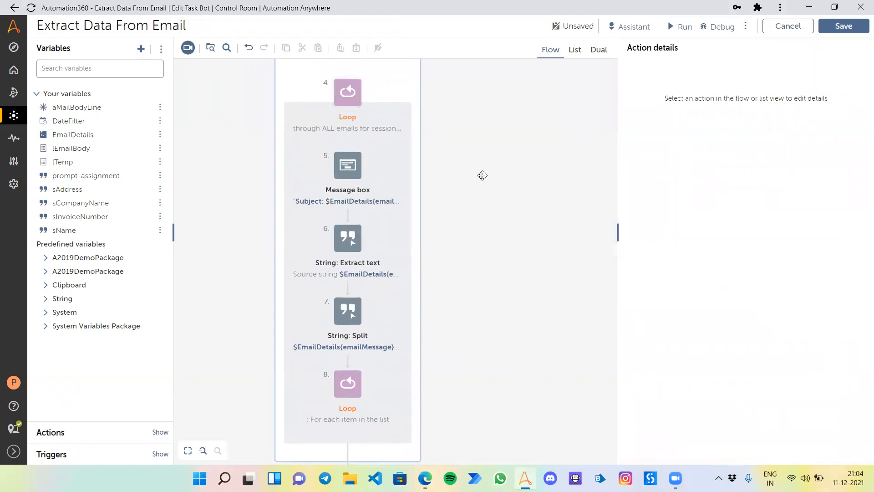
Step: Reveal the Output step's Email: Disconnect action closing EmailSession, then return to the subject Message box
{"action": "scroll", "scroll_direction": "down", "scroll_amount": 3}
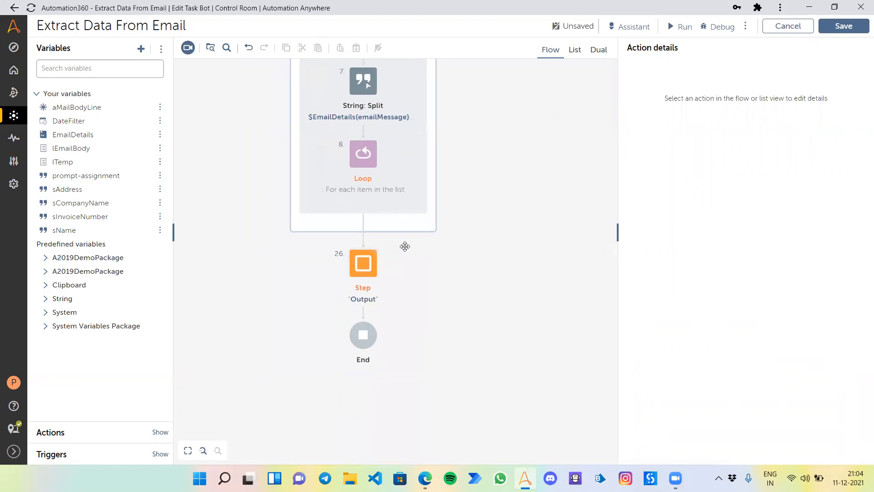
{"action": "left_click", "coordinate": [394, 248]}
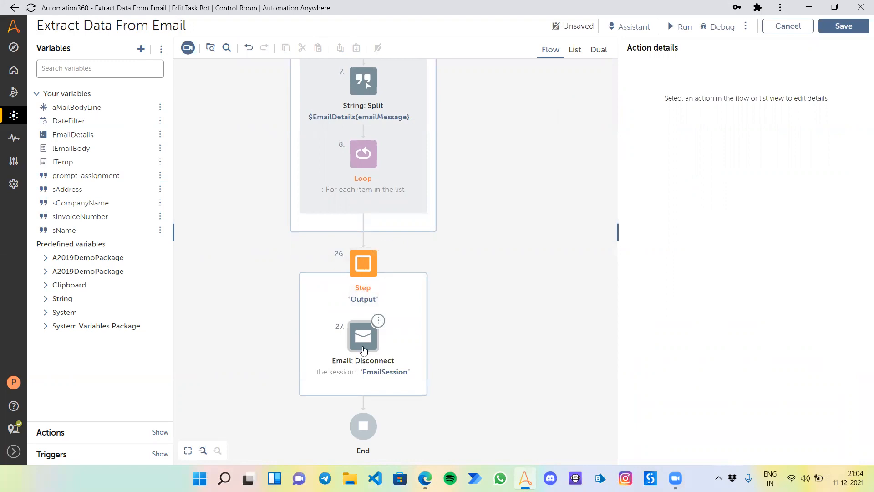
{"action": "left_click", "coordinate": [362, 336]}
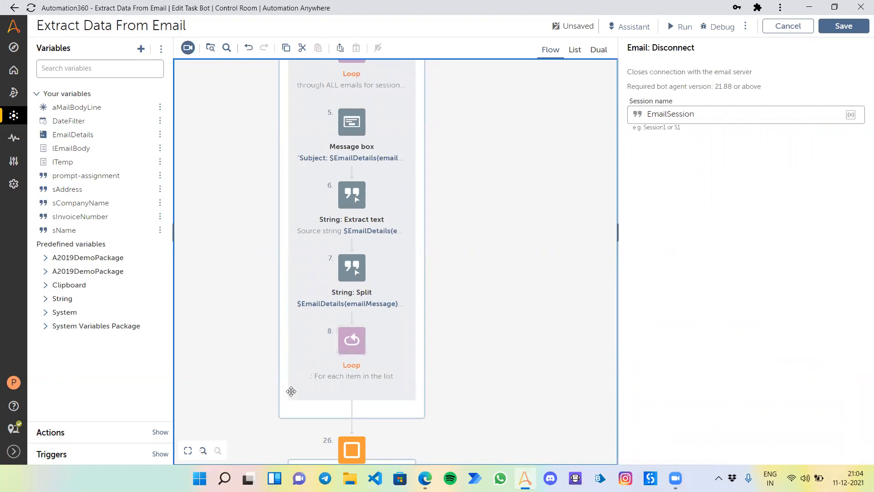
{"action": "left_click", "coordinate": [425, 478]}
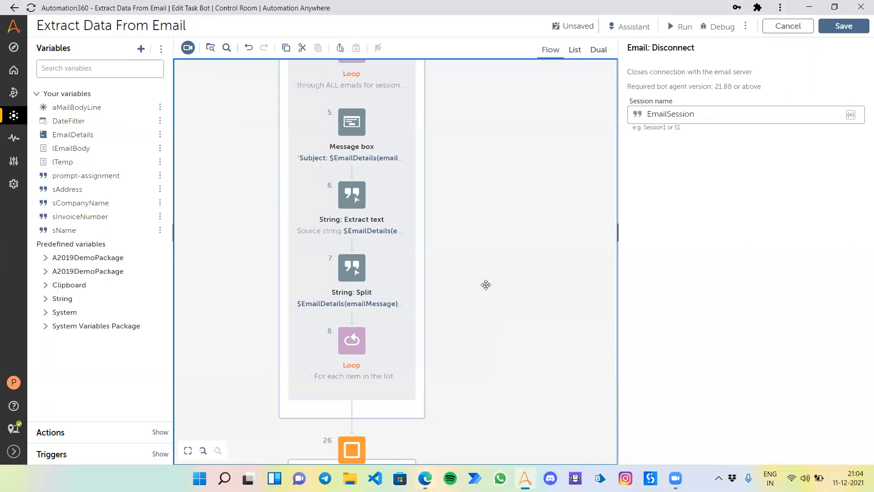
{"action": "mouse_move", "coordinate": [487, 217]}
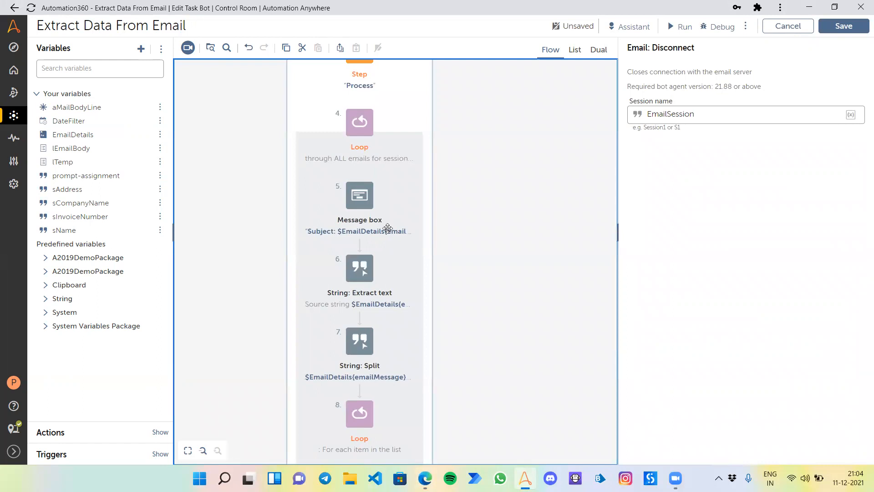
{"action": "left_click", "coordinate": [359, 195]}
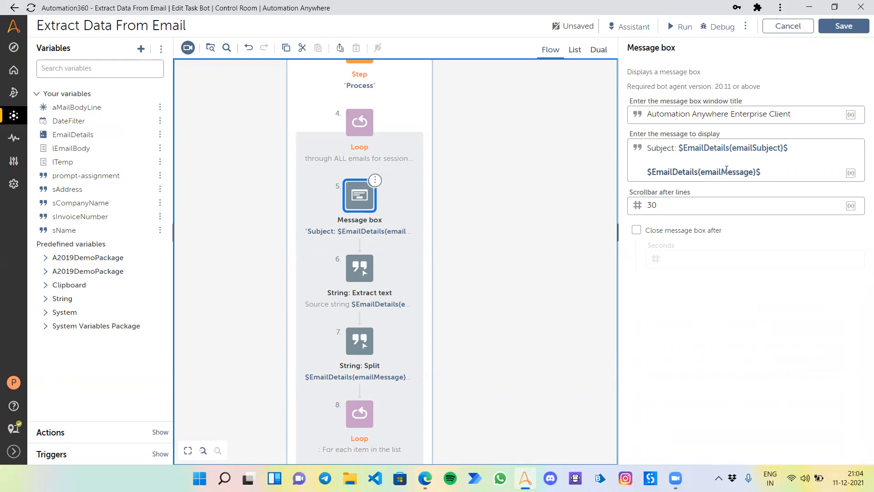
Step: Add a third message line inserting EmailDetails with the dictionaryToString conversion
{"action": "left_click", "coordinate": [746, 172]}
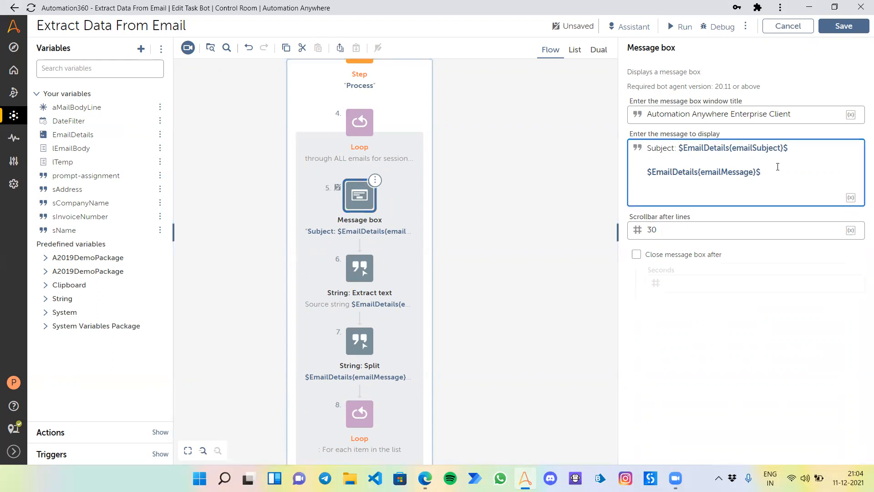
{"action": "type", "text": "$"}
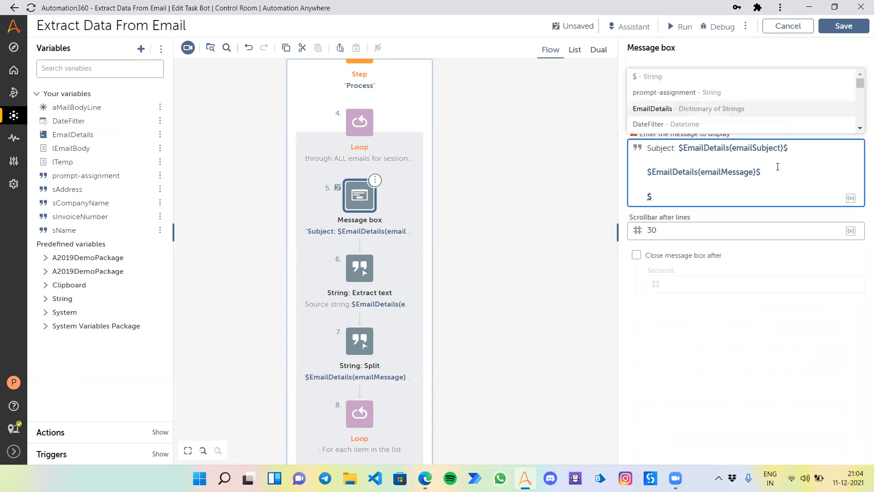
{"action": "left_click", "coordinate": [688, 108]}
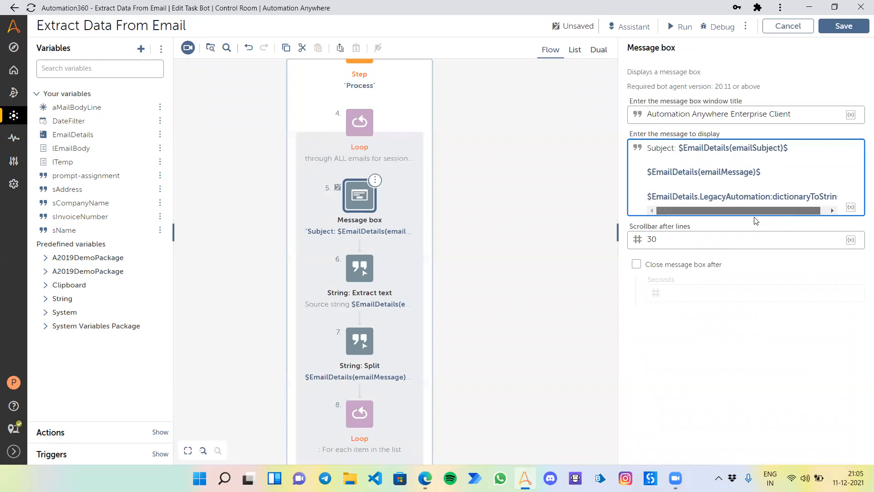
{"action": "left_click", "coordinate": [653, 210]}
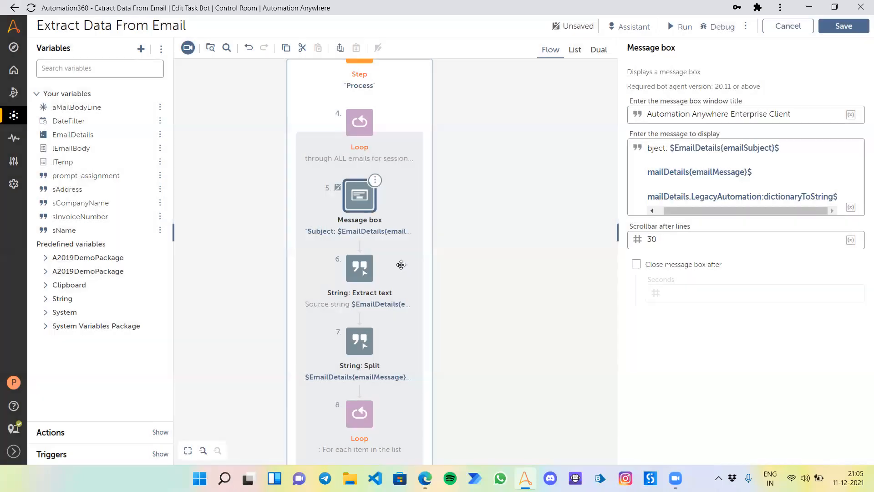
{"action": "left_click", "coordinate": [691, 197]}
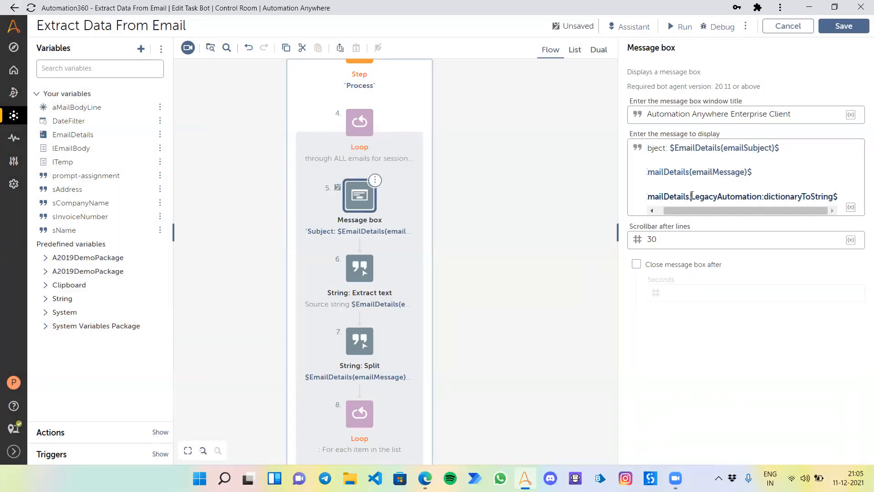